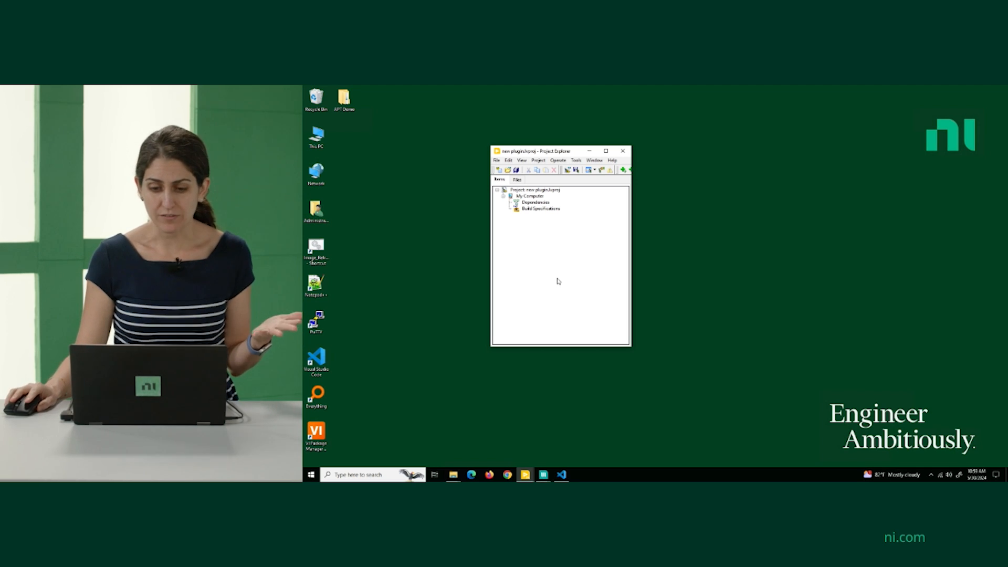
Step: Open Create Measurement Plug-in from the Project Explorer's Tools > Advanced menu
click(575, 160)
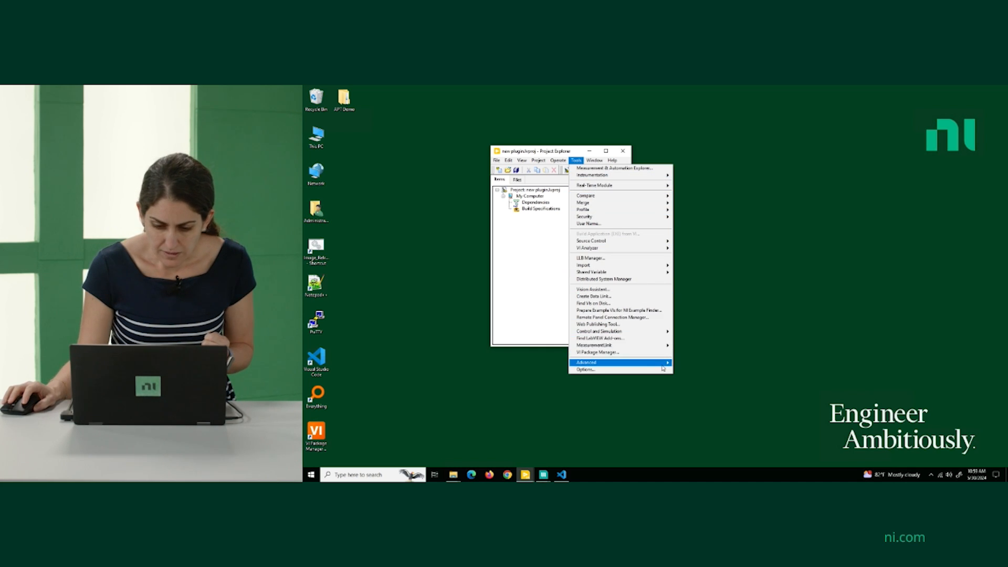
mouse_move(595, 346)
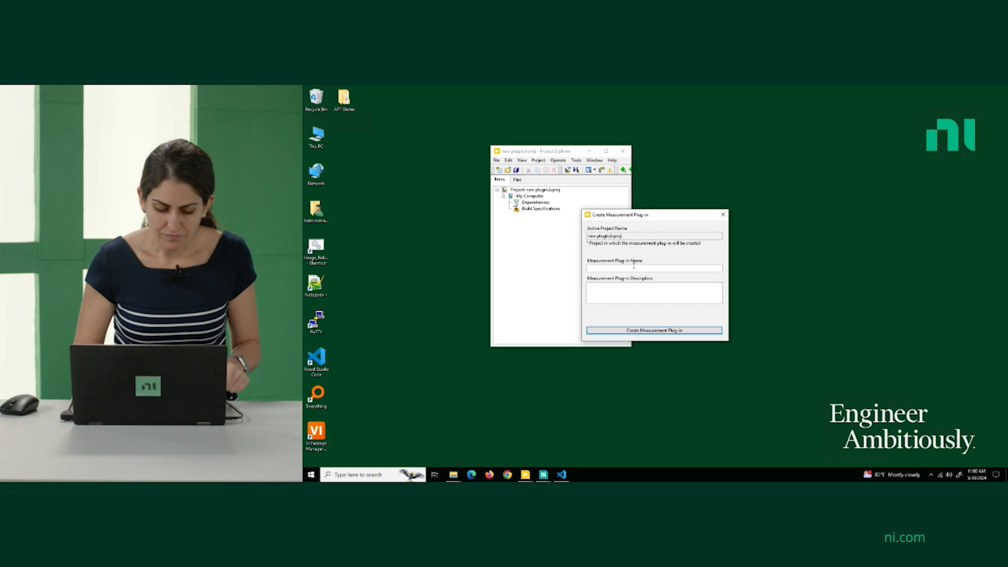
Step: Create a measurement plug-in named 'My first plugin' in the project
text(My first plugin)
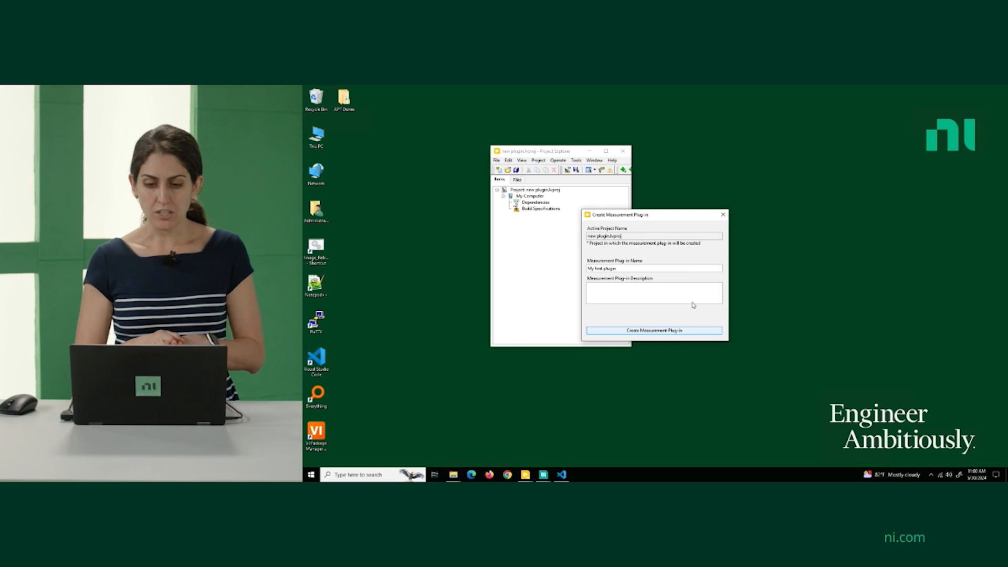
click(654, 330)
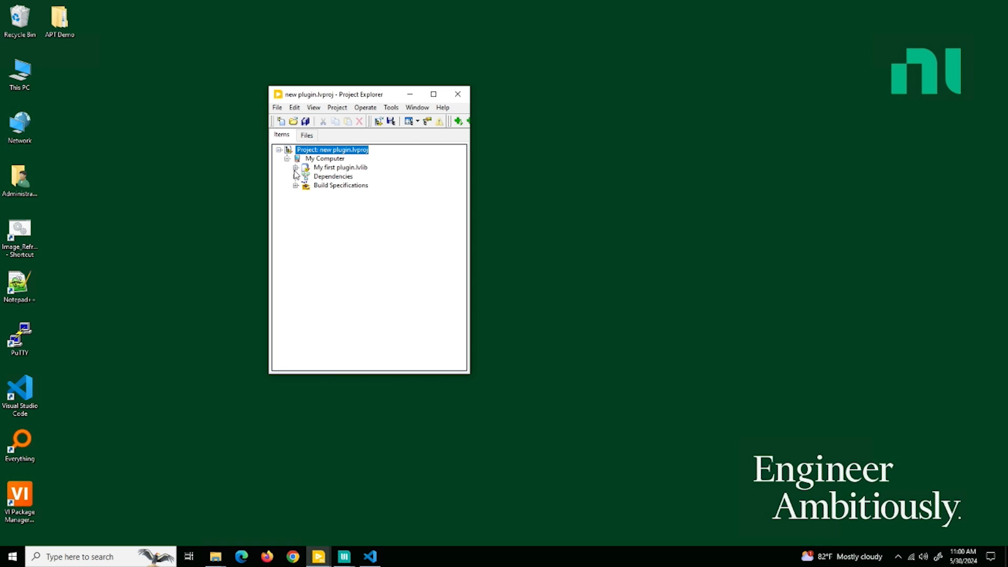
Step: Expand My first plugin.lvlib and select Run Service.vi
click(295, 167)
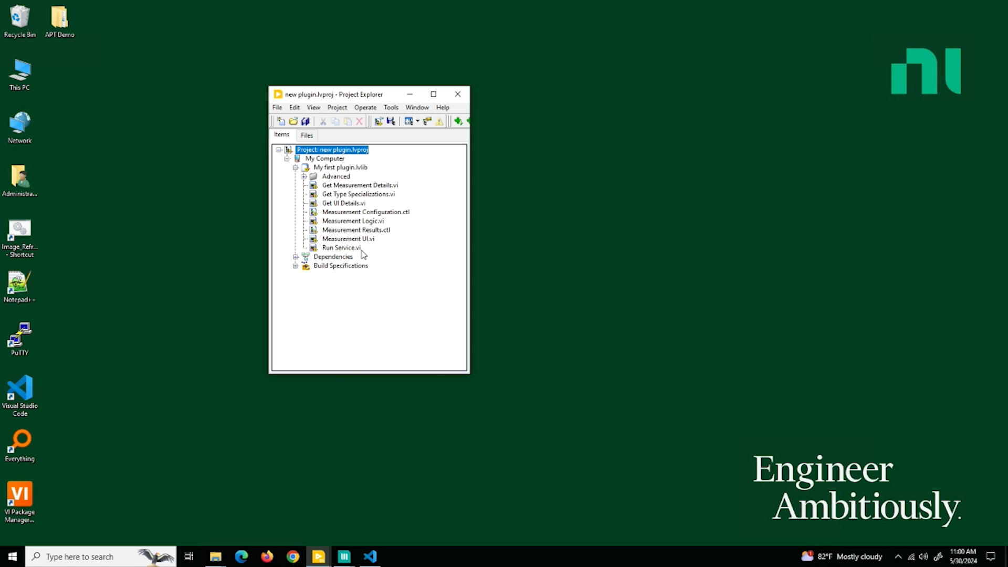
mouse_move(356, 189)
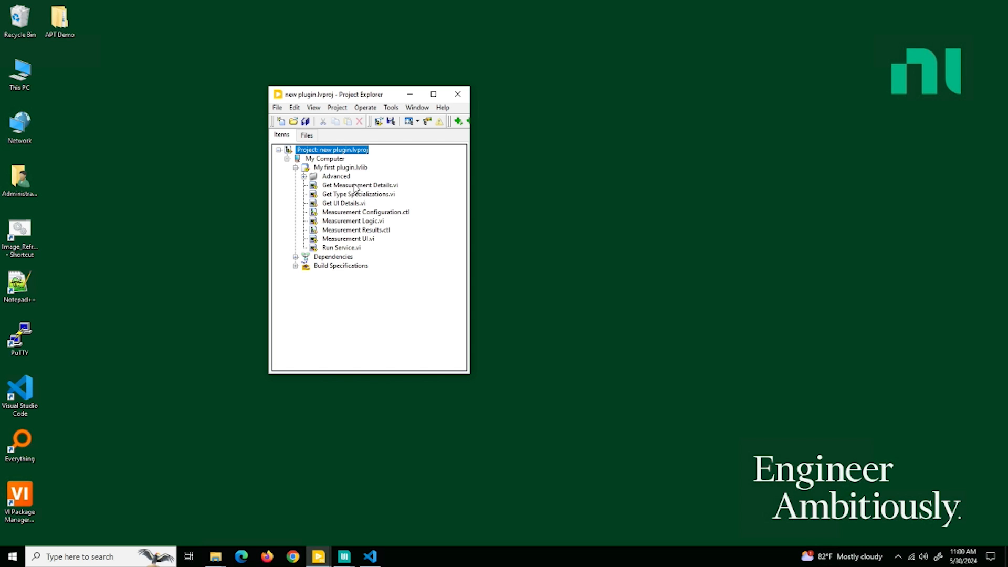
mouse_move(339, 199)
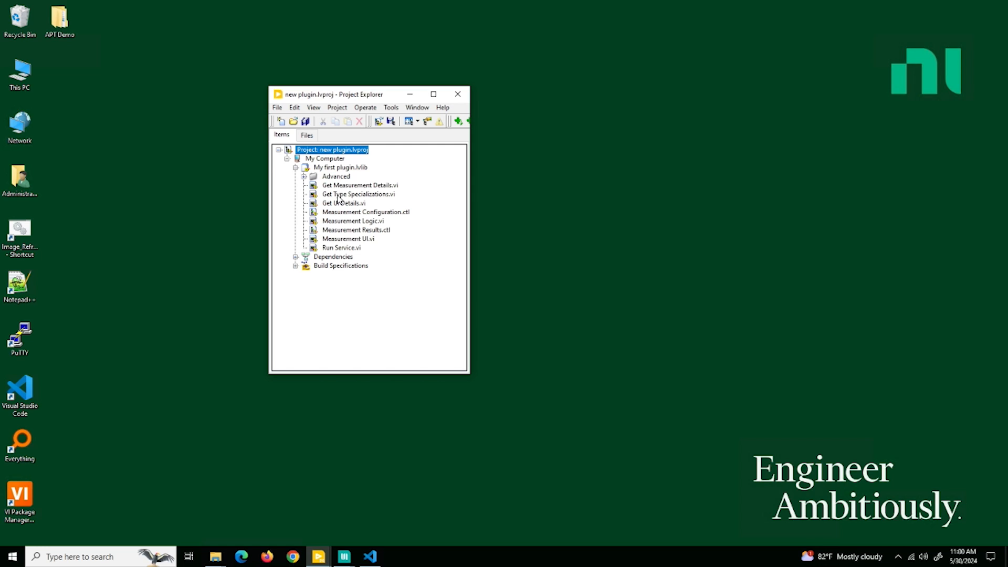
mouse_move(348, 250)
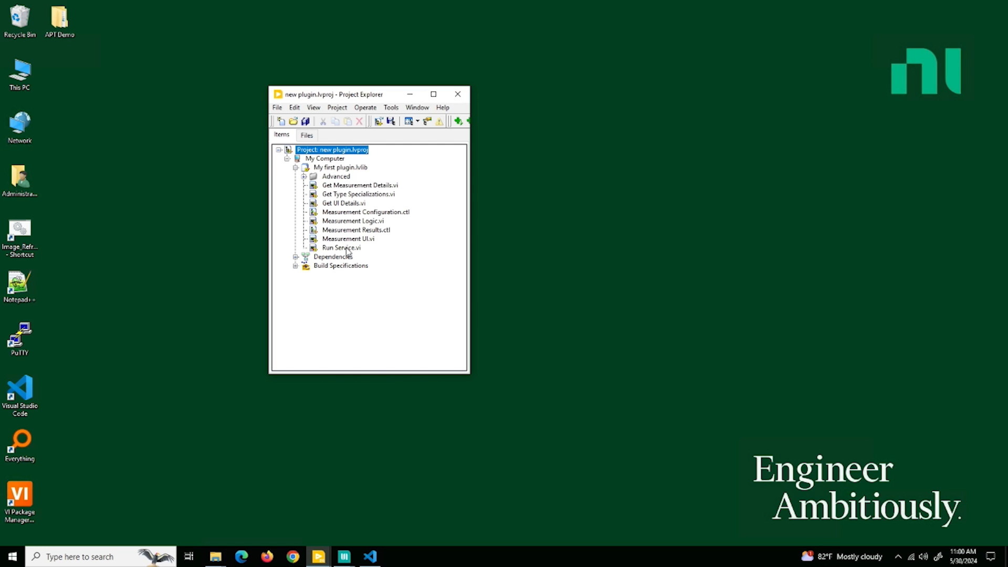
click(341, 248)
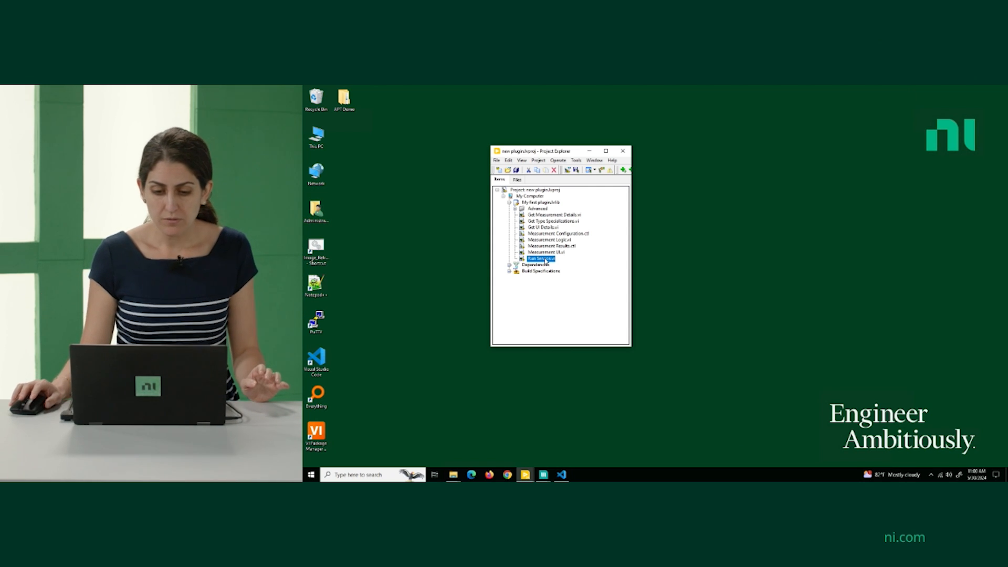
Step: Open Run Service.vi and run it to start the My first plugin service
double_click(541, 258)
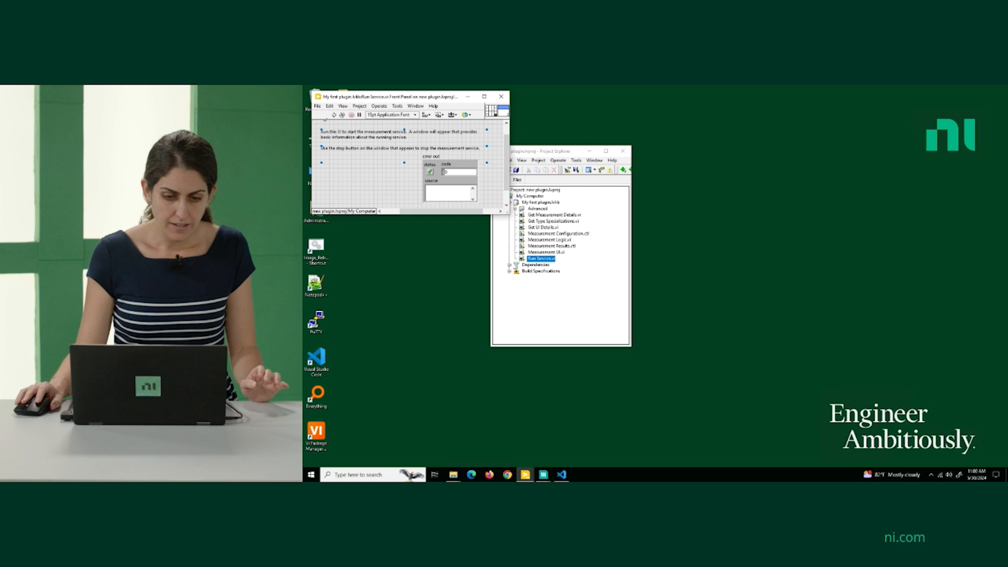
click(328, 115)
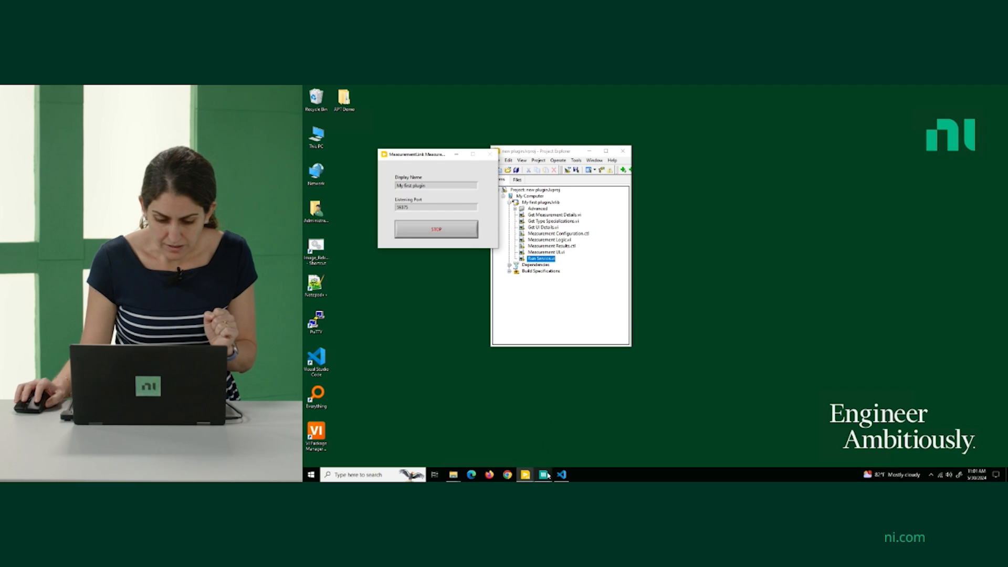
Step: Build a manual InstrumentStudio layout with My first plugin in a large panel
click(544, 474)
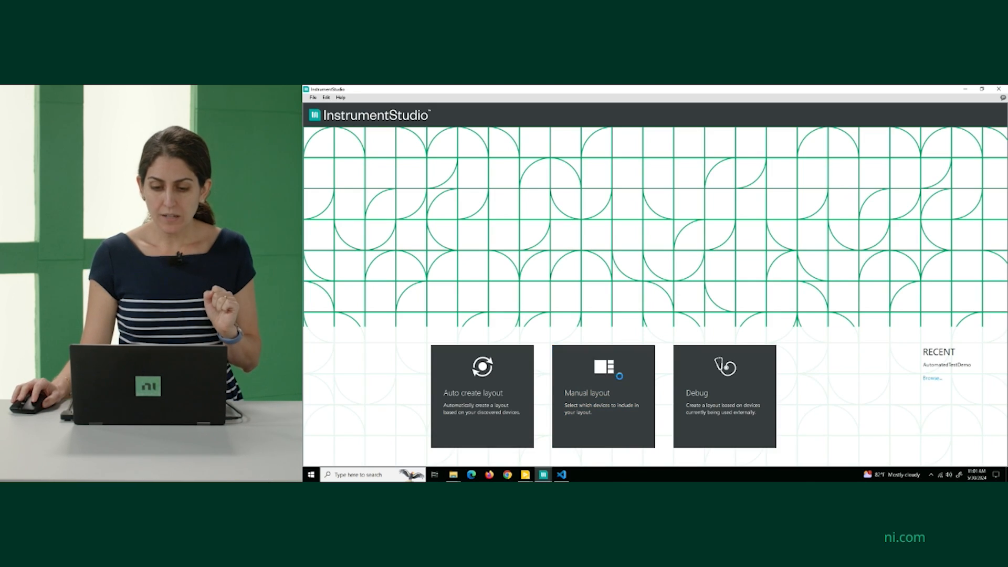
click(603, 396)
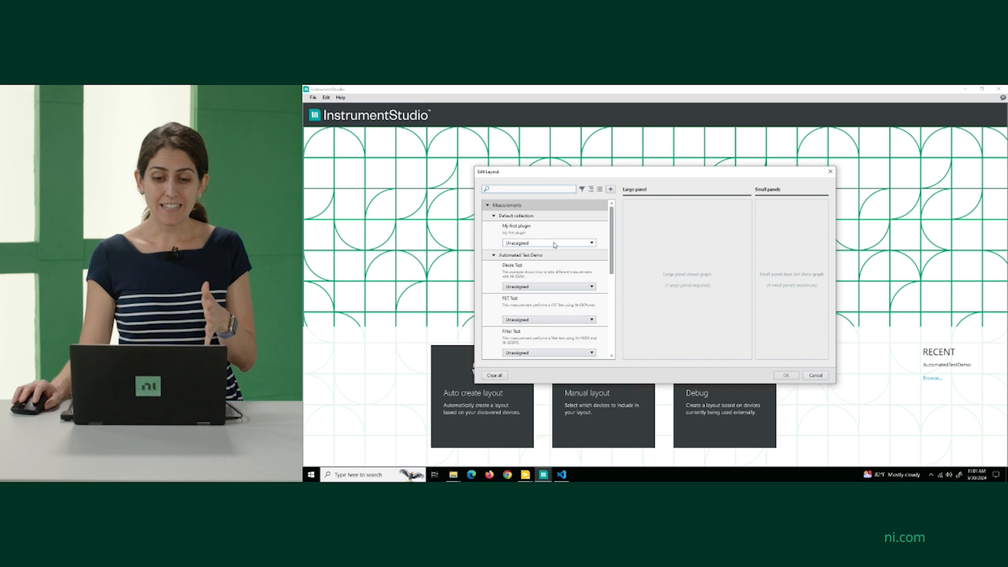
click(550, 242)
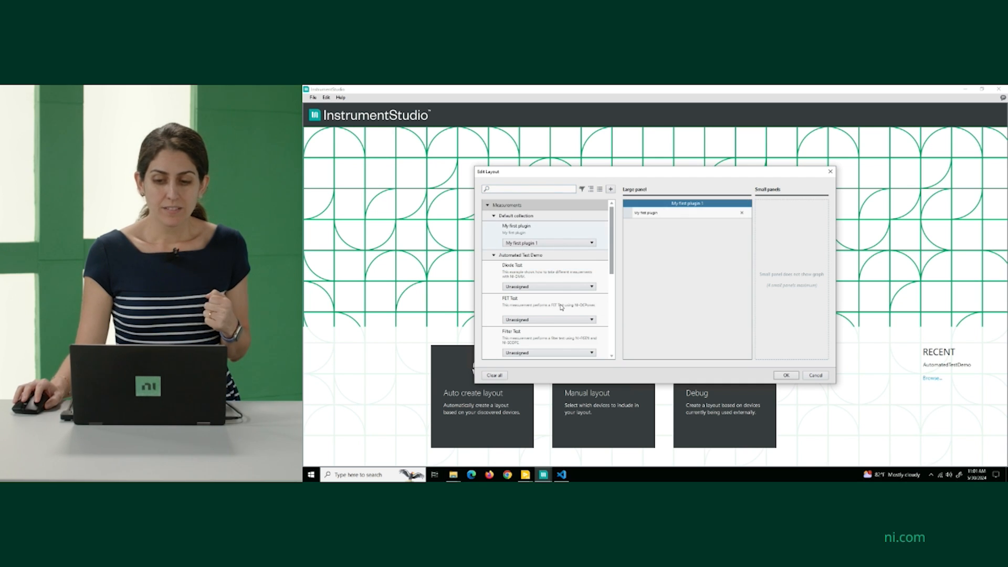
click(785, 374)
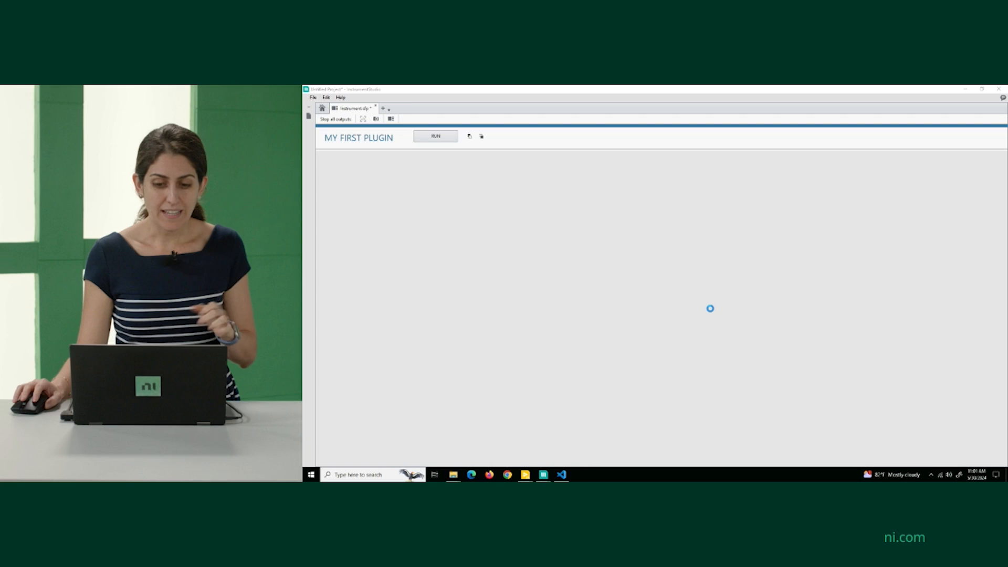
click(436, 136)
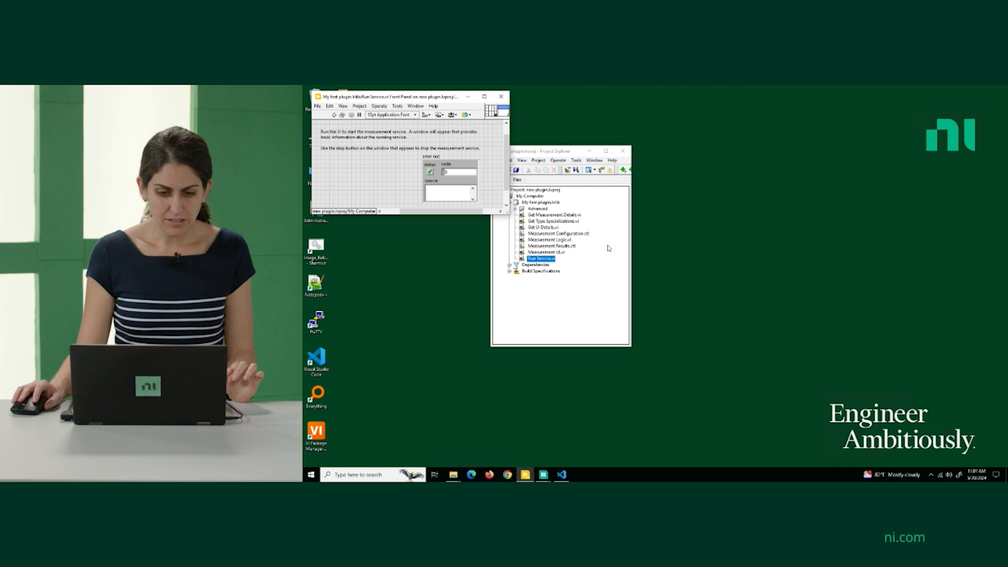
mouse_move(544, 475)
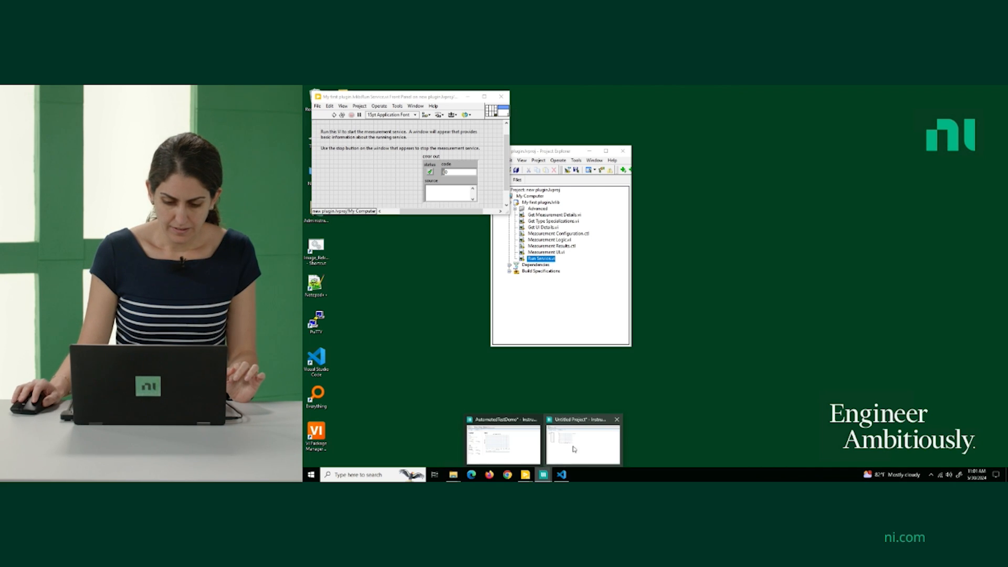
click(582, 442)
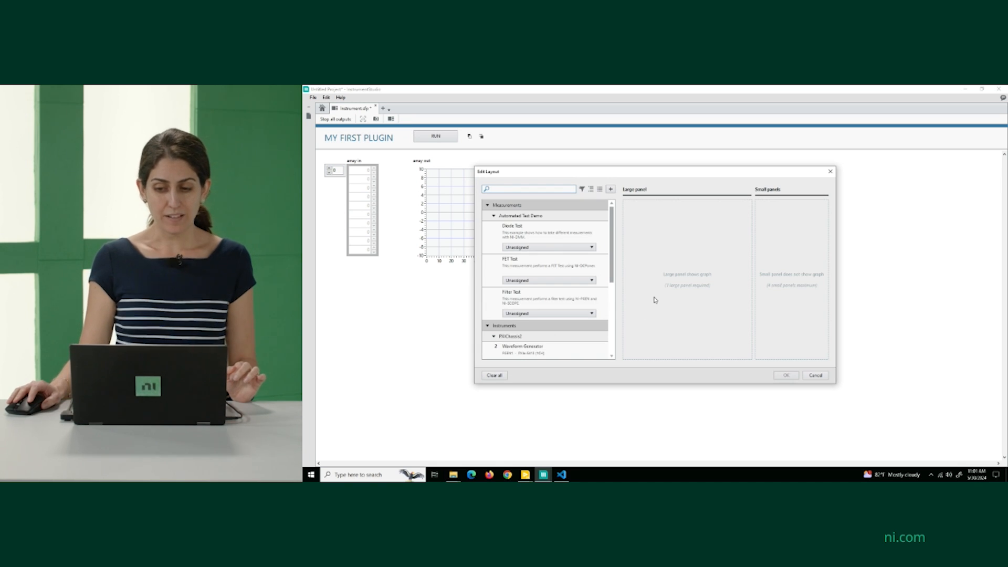
click(785, 375)
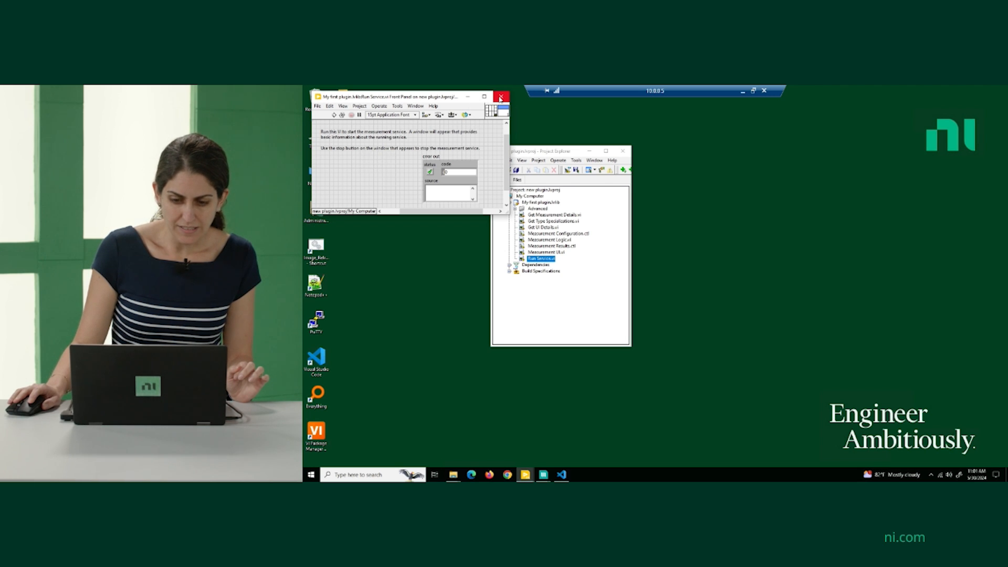
Step: Close the Run Service front panel and browse Measurement Configuration, Results and Logic files
click(501, 96)
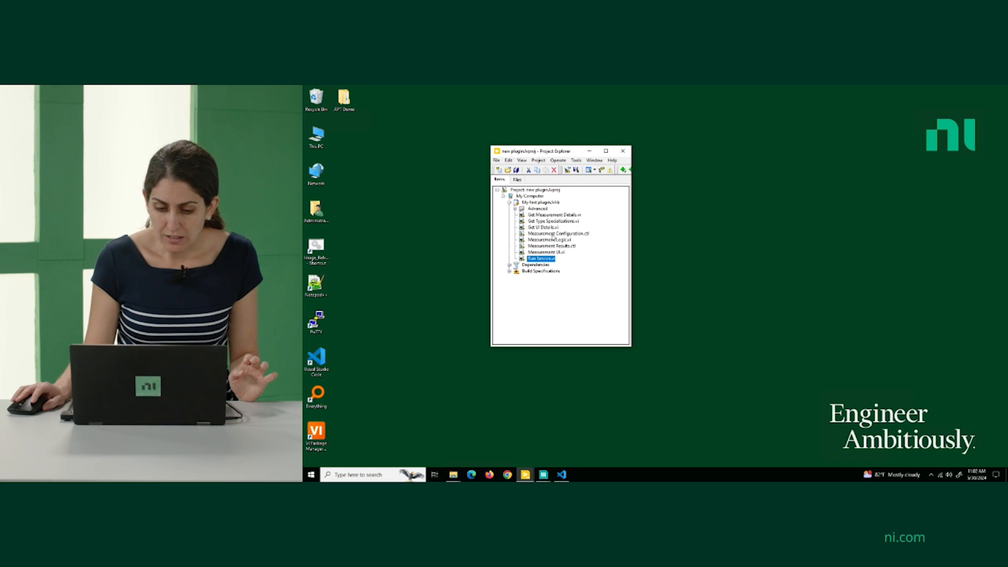
click(556, 233)
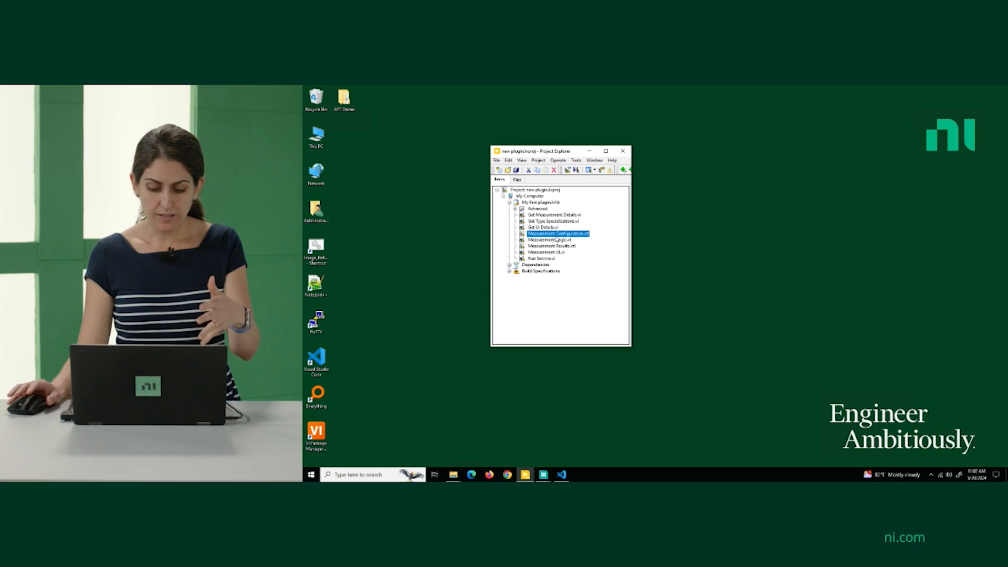
click(549, 245)
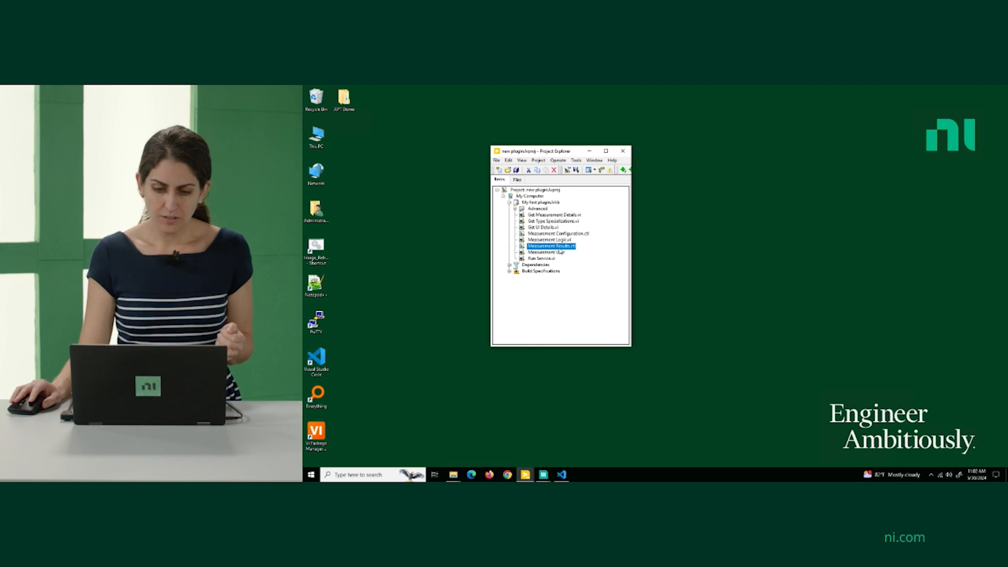
click(547, 239)
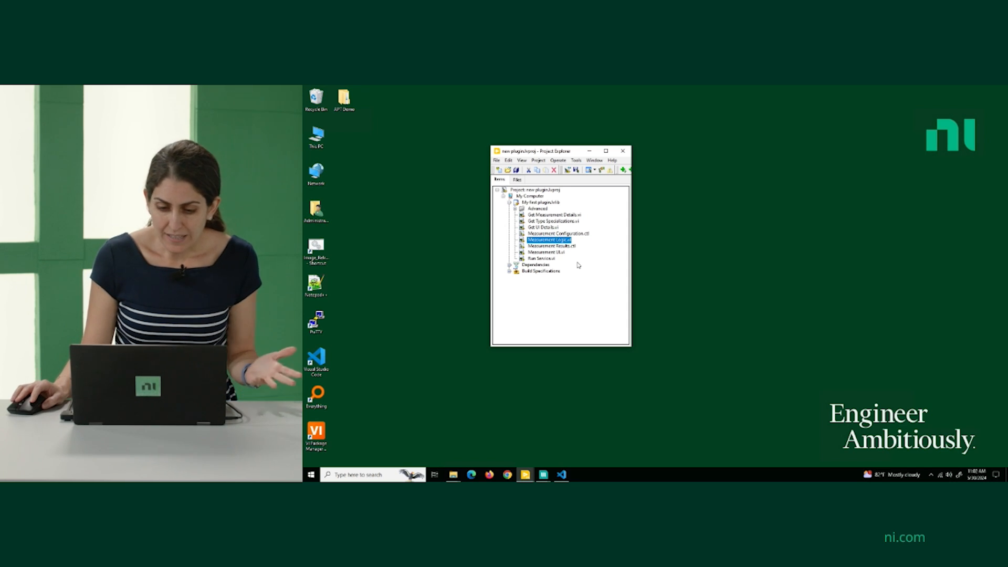
click(543, 252)
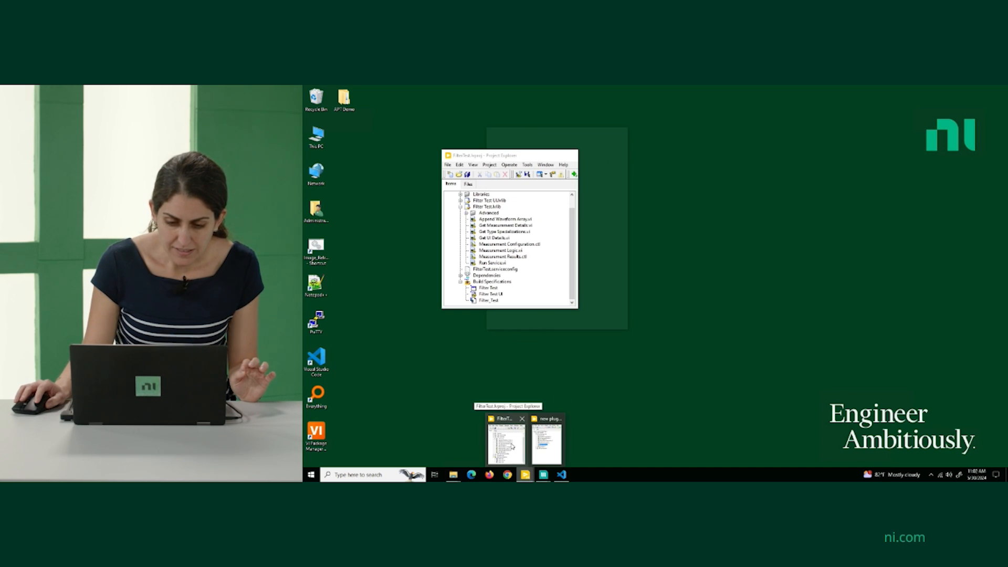
Step: Bring up FilterTest.lvproj and select its Measurement Logic.vi and Run Service.vi
click(506, 441)
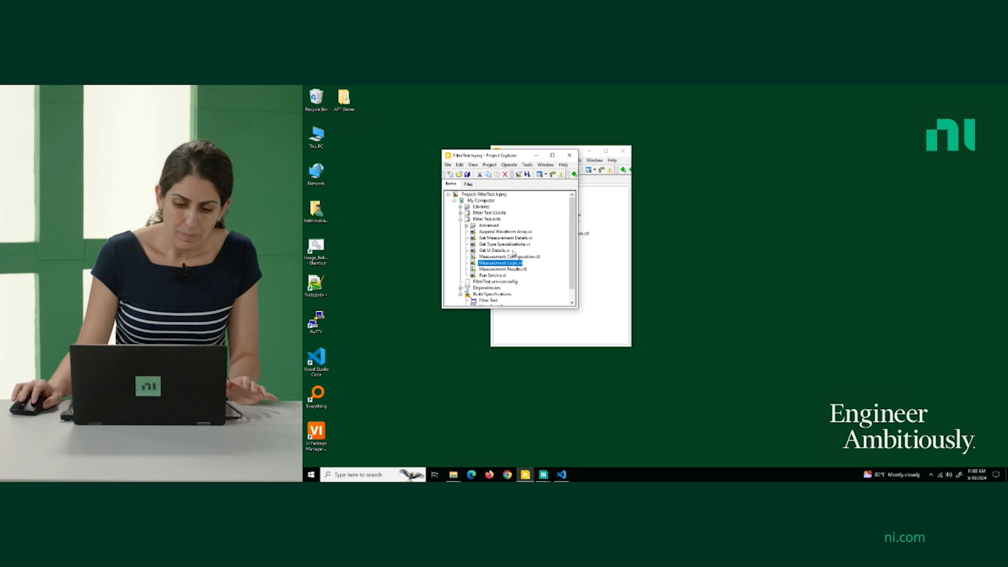
scroll(down, 3)
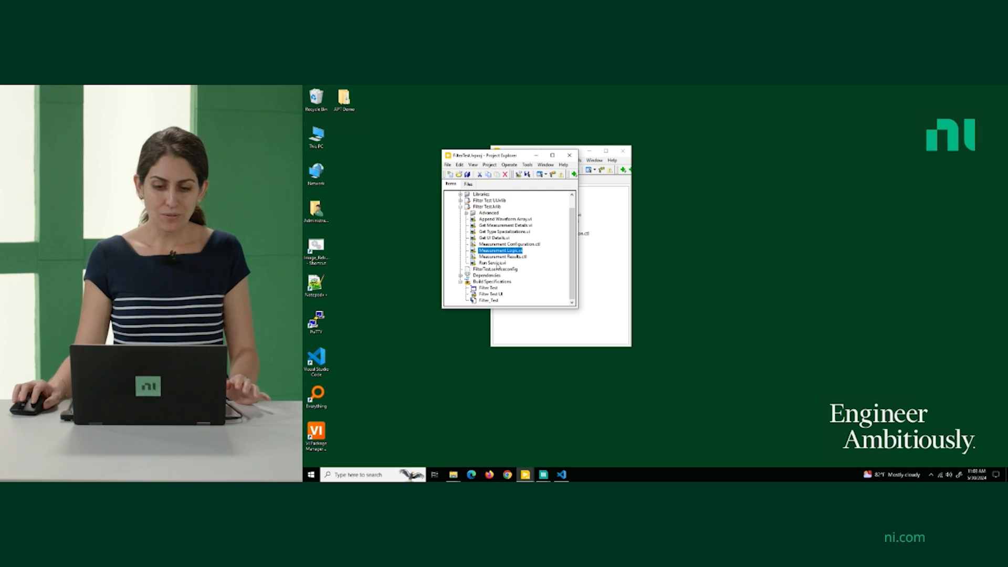
click(492, 263)
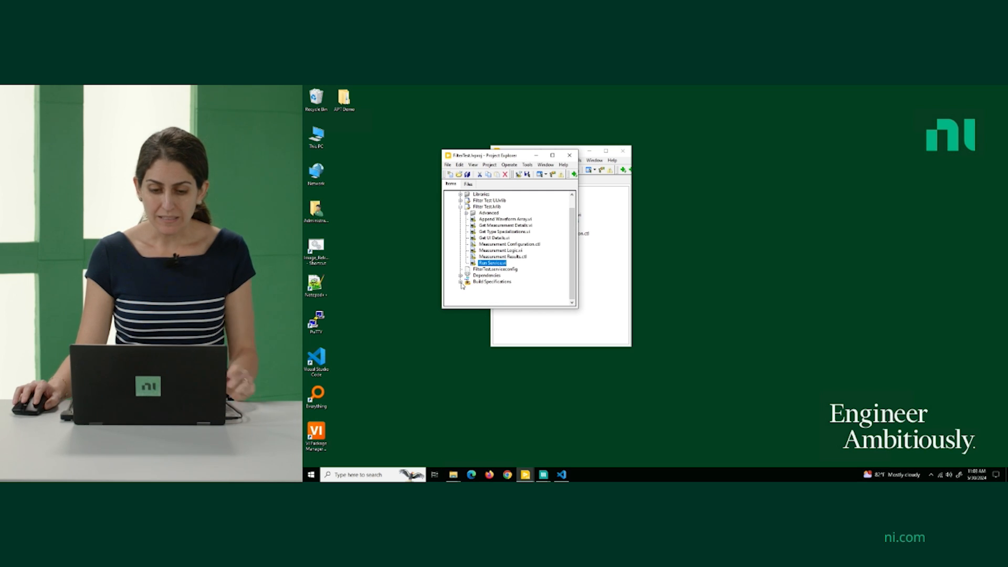
click(461, 281)
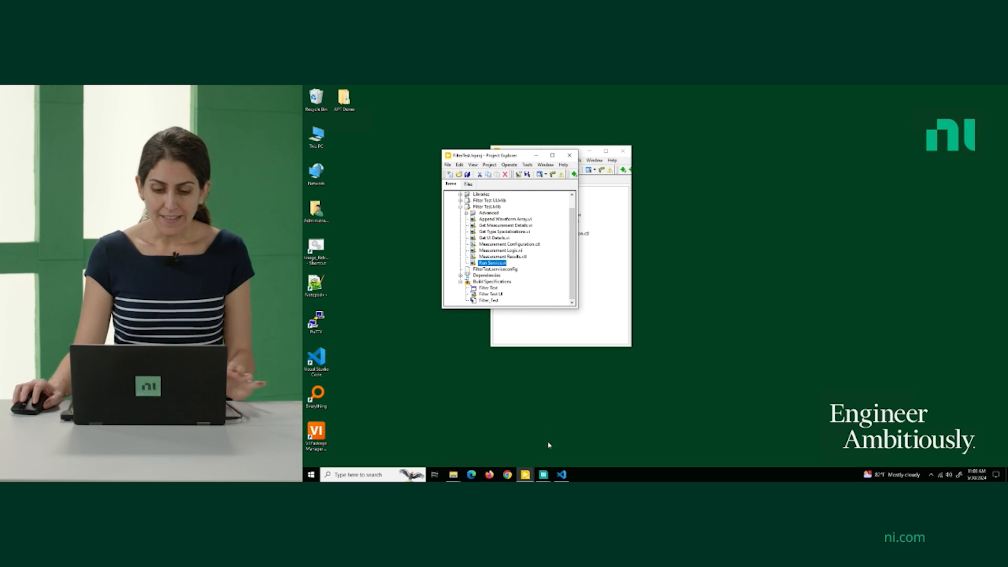
mouse_move(453, 474)
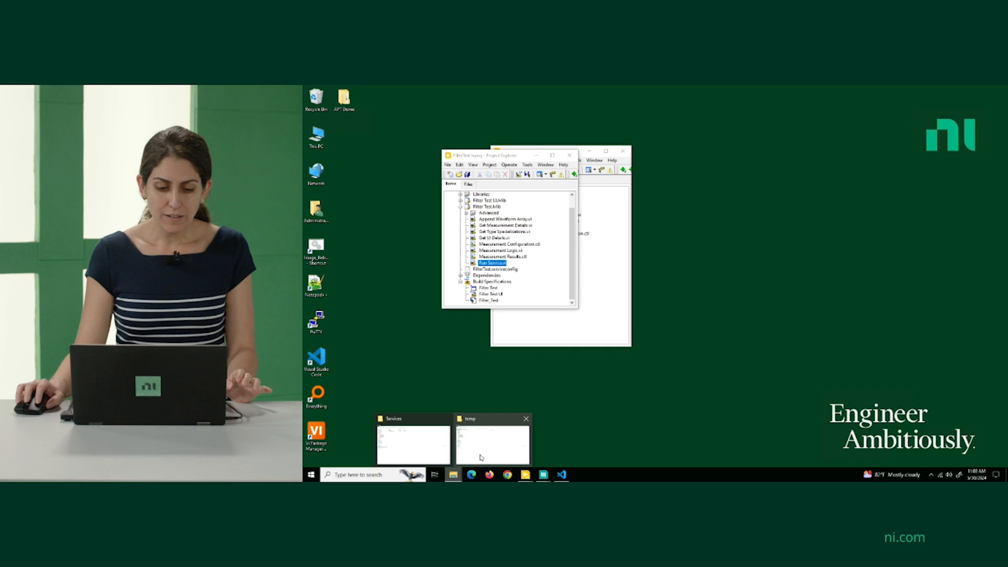
click(413, 444)
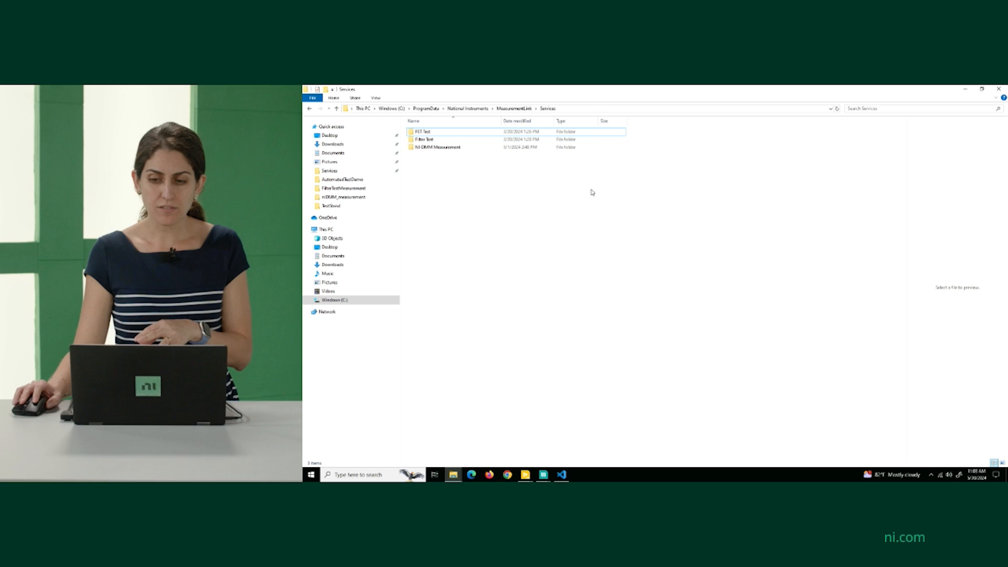
mouse_move(965, 89)
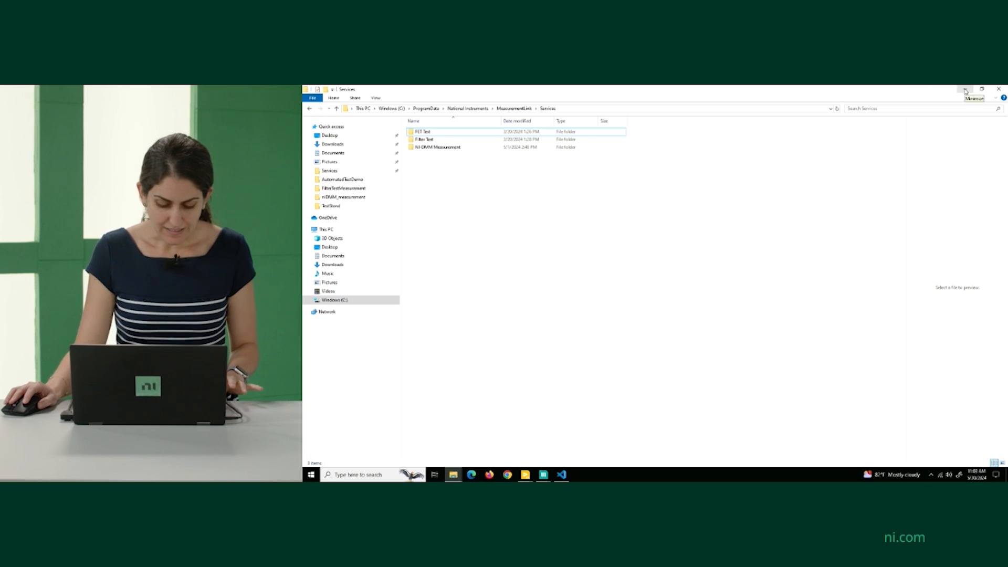
click(964, 89)
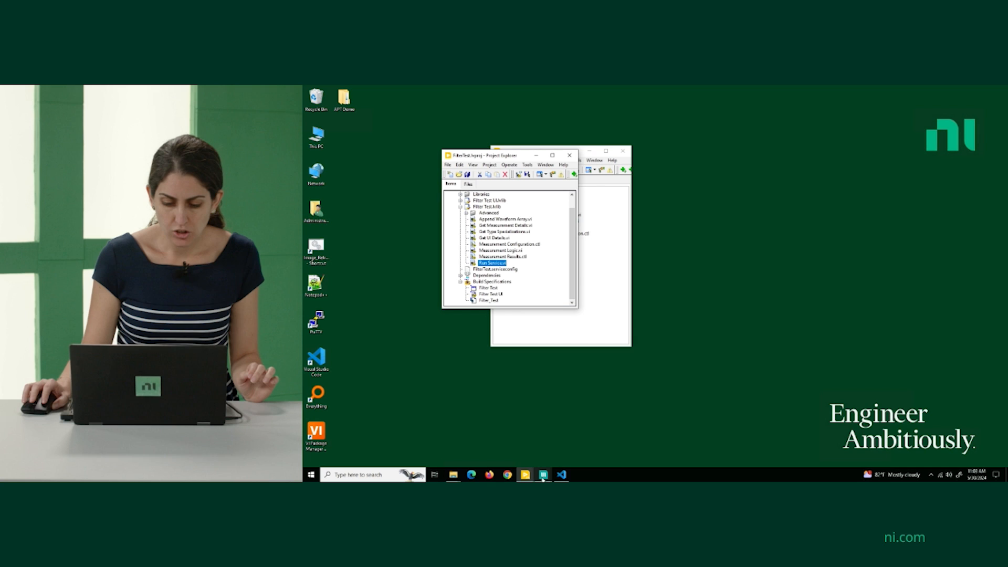
Step: View the Filter.sfp and FET.sfp documents, then open the Diode.sfp document
click(543, 475)
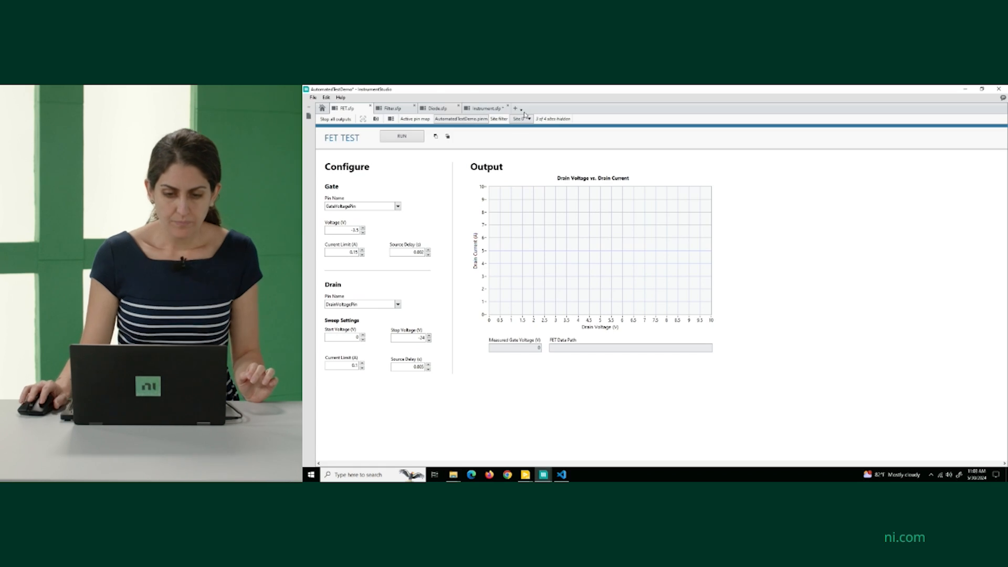
click(392, 107)
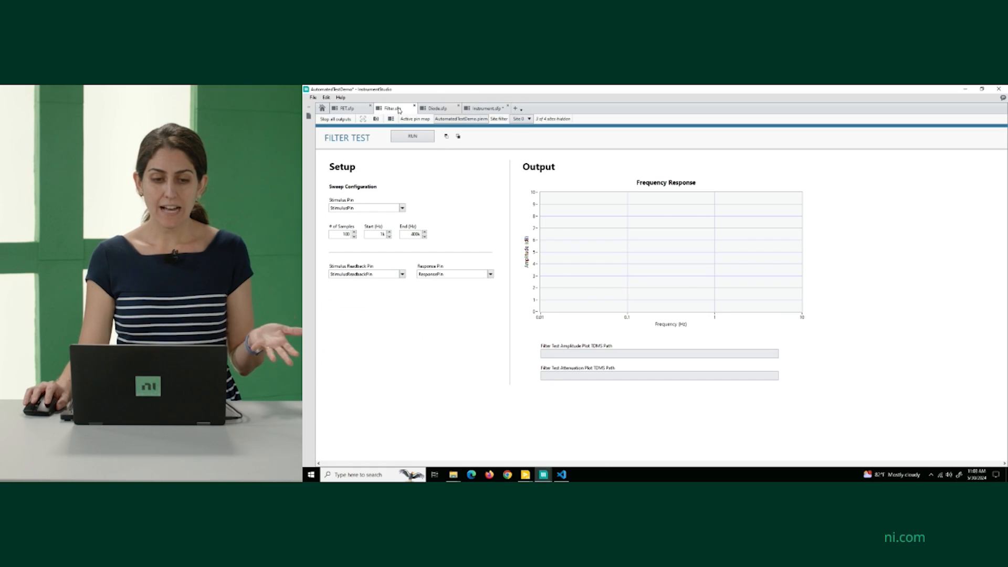
click(346, 107)
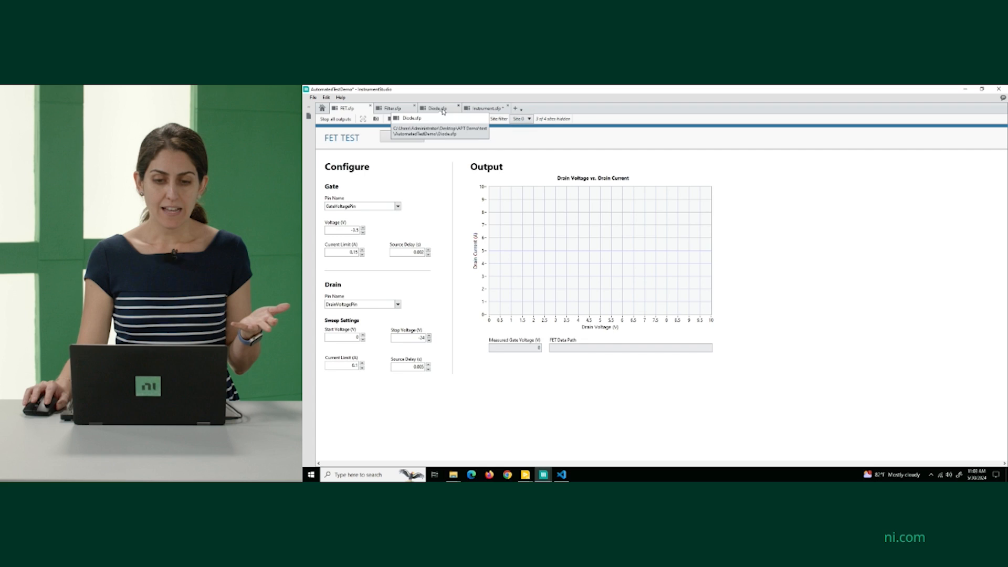
click(514, 107)
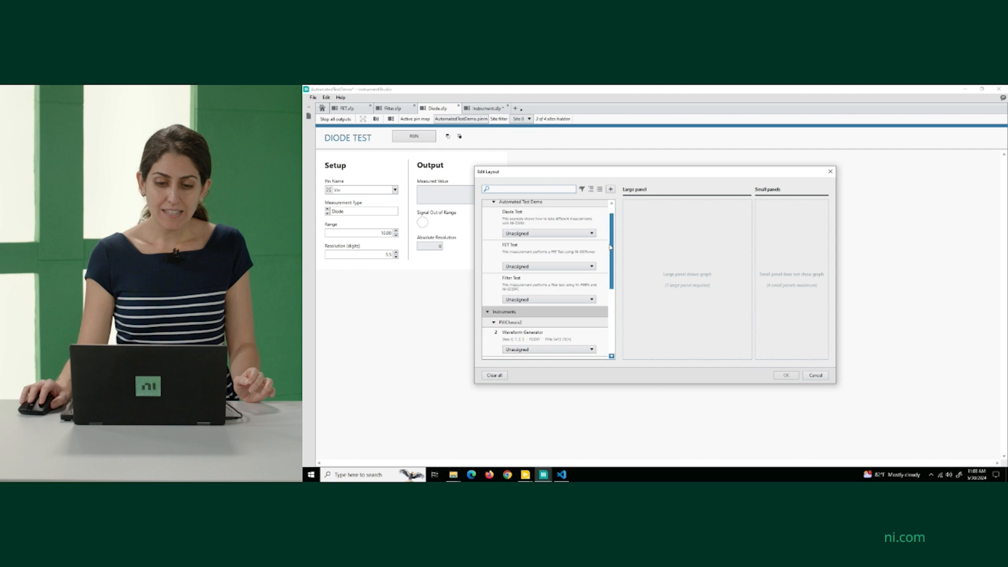
scroll(down, 3)
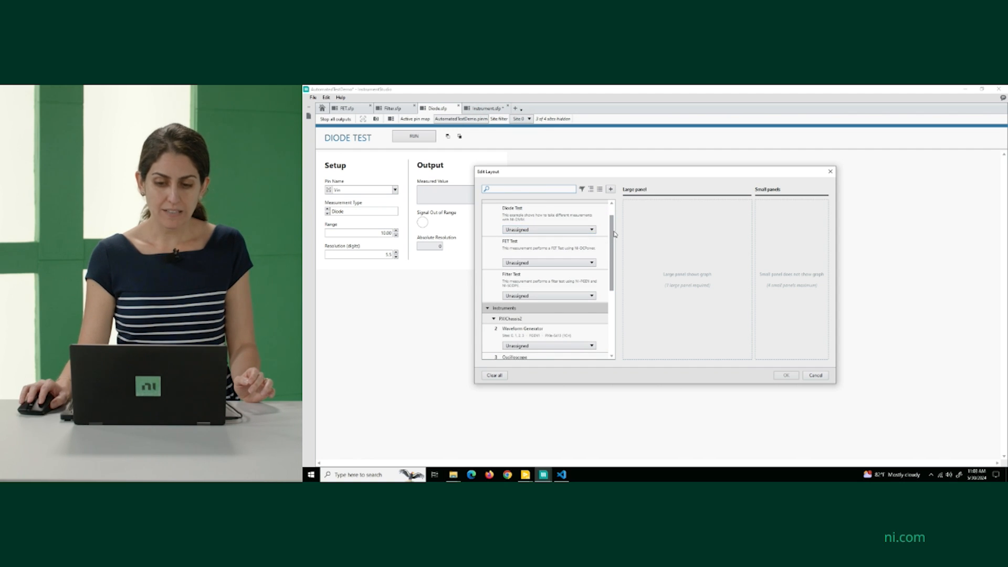
scroll(down, 3)
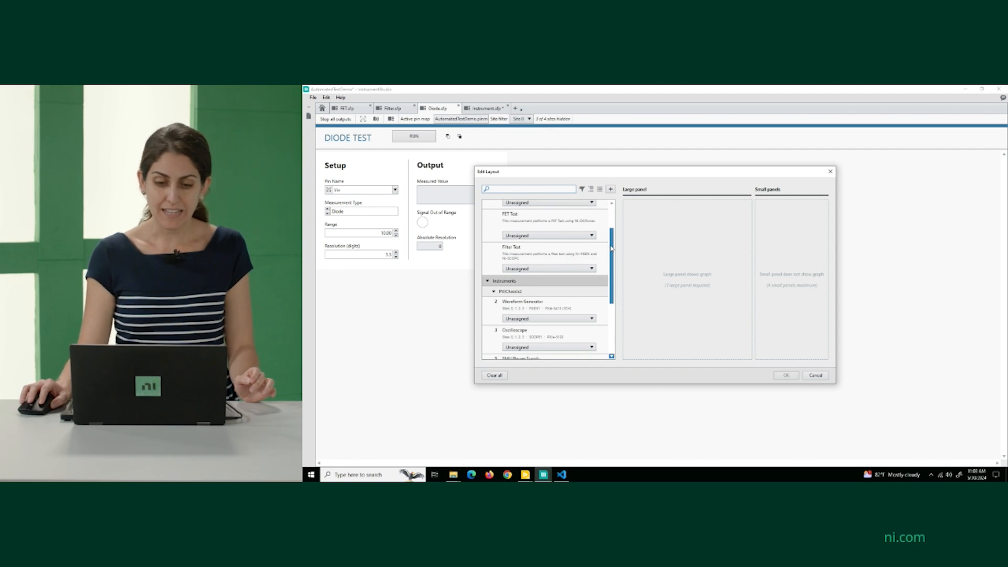
scroll(up, 3)
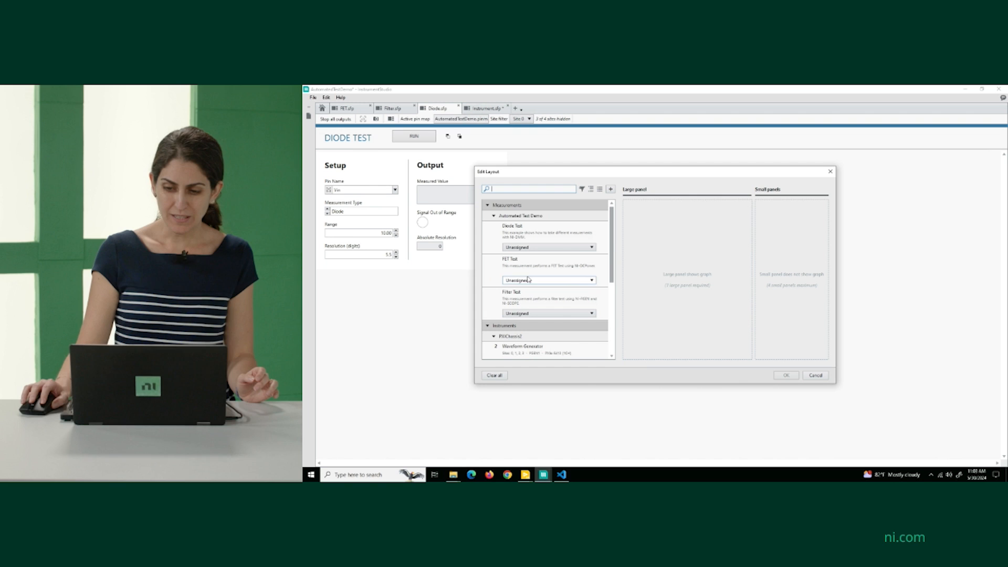
mouse_move(830, 171)
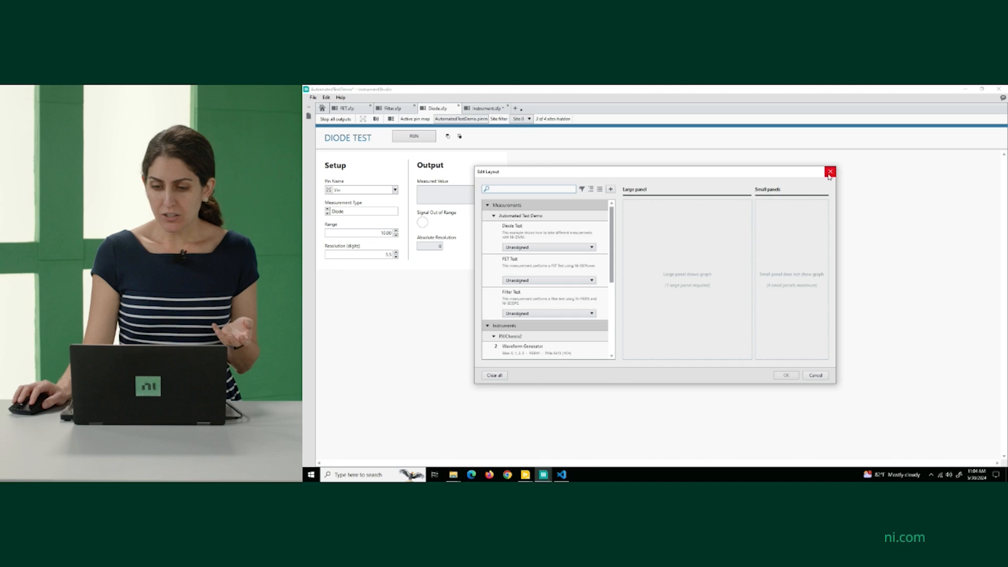
Step: Close Edit Layout, revisit Filter and Diode tabs, and glance at the VS Code diode code
click(830, 173)
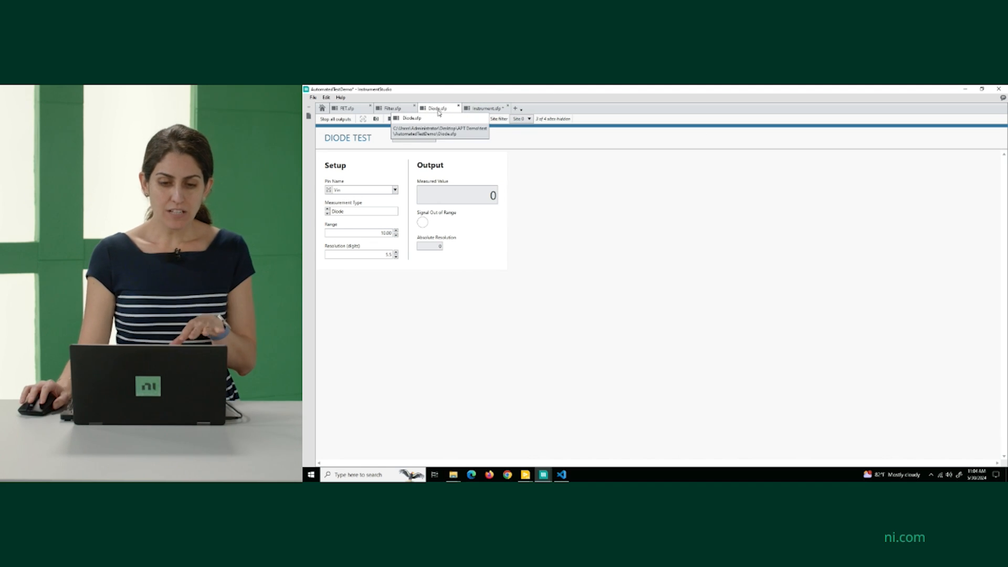
click(393, 107)
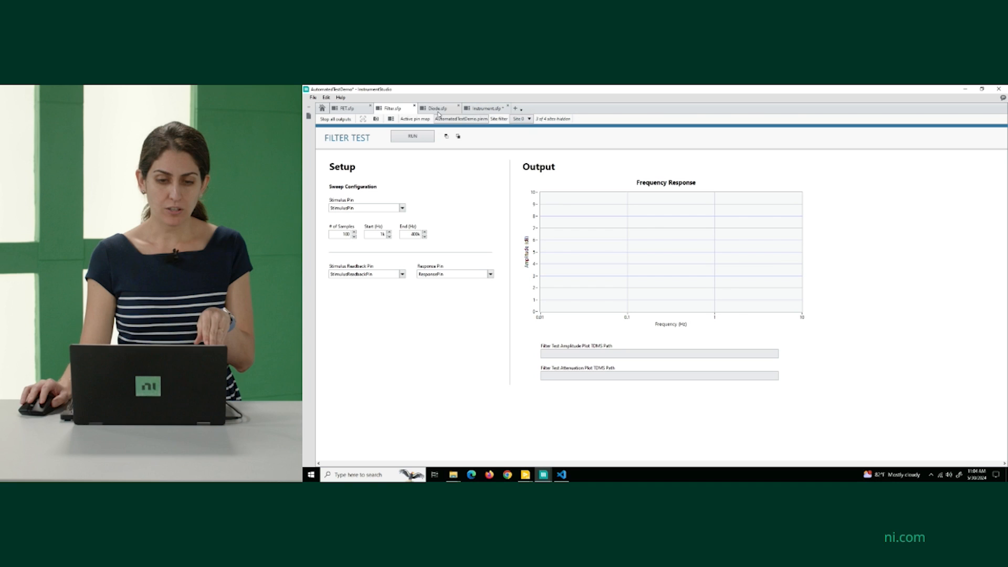
click(438, 107)
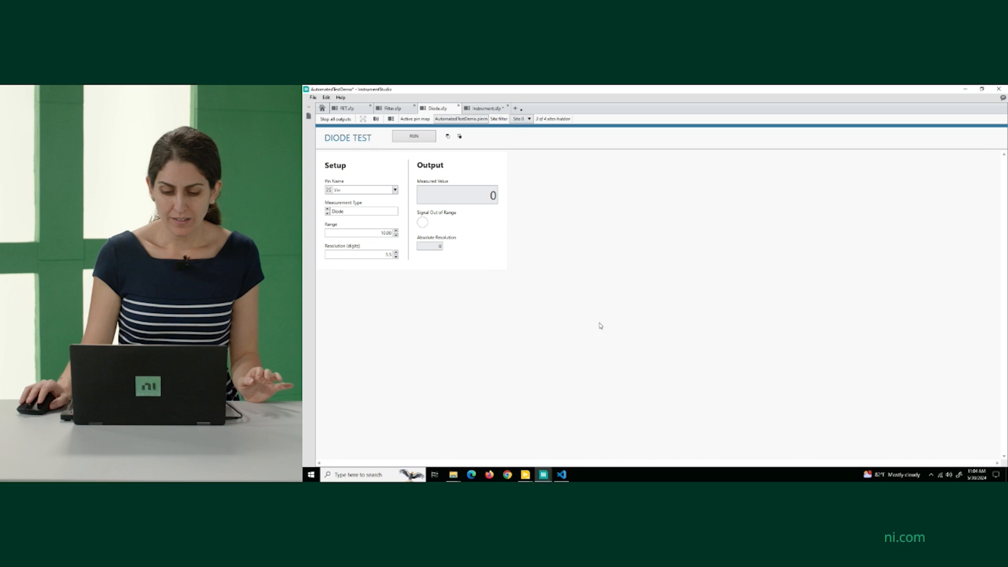
click(561, 475)
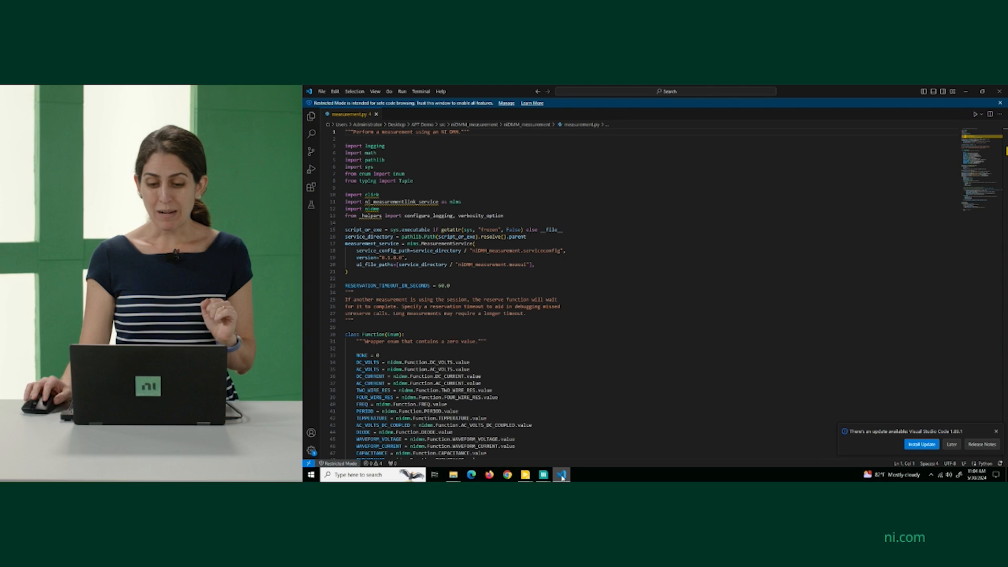
click(542, 475)
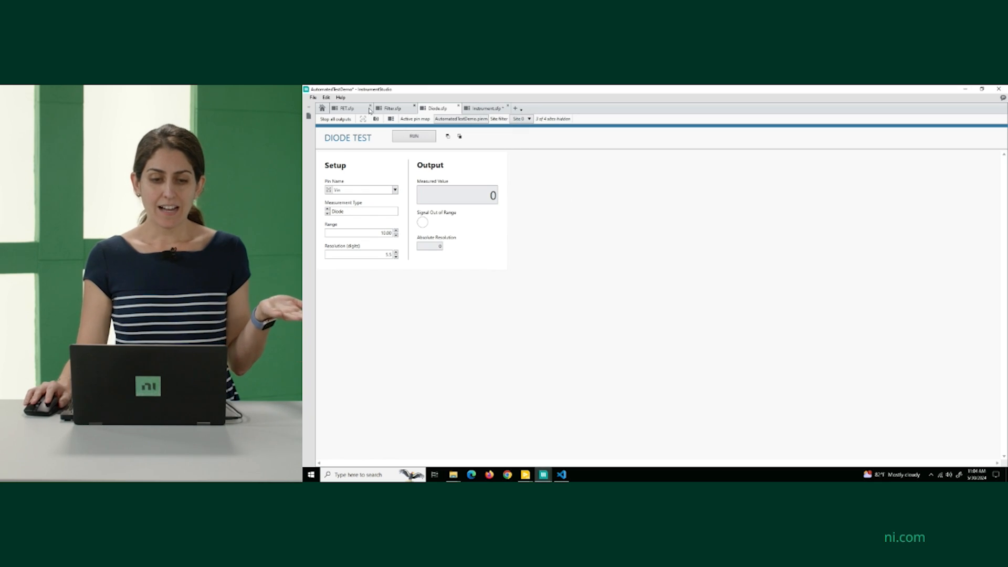
Step: Cycle through the FET, Filter and Diode tabs, then open the Instrument.sfp tab
click(346, 107)
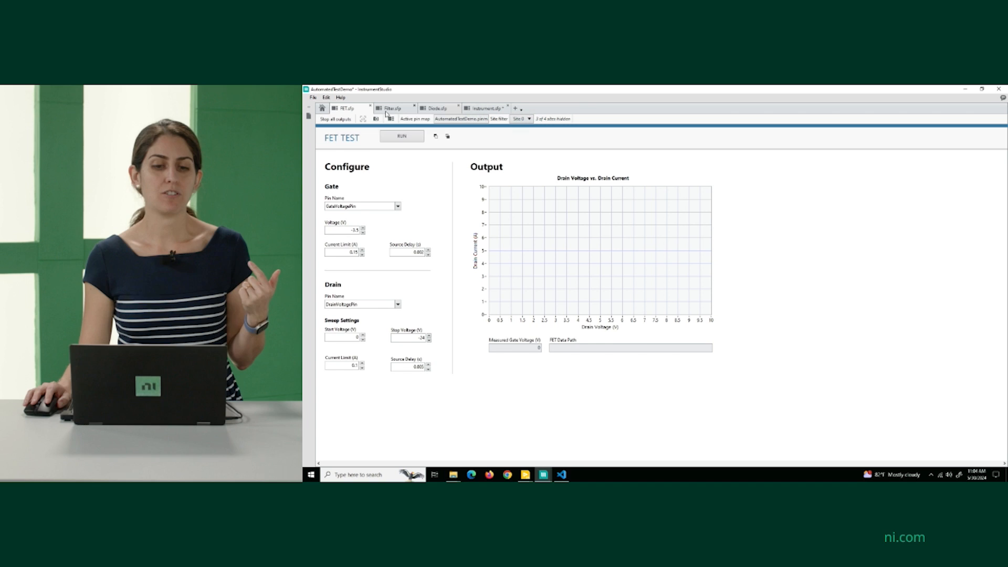
click(393, 107)
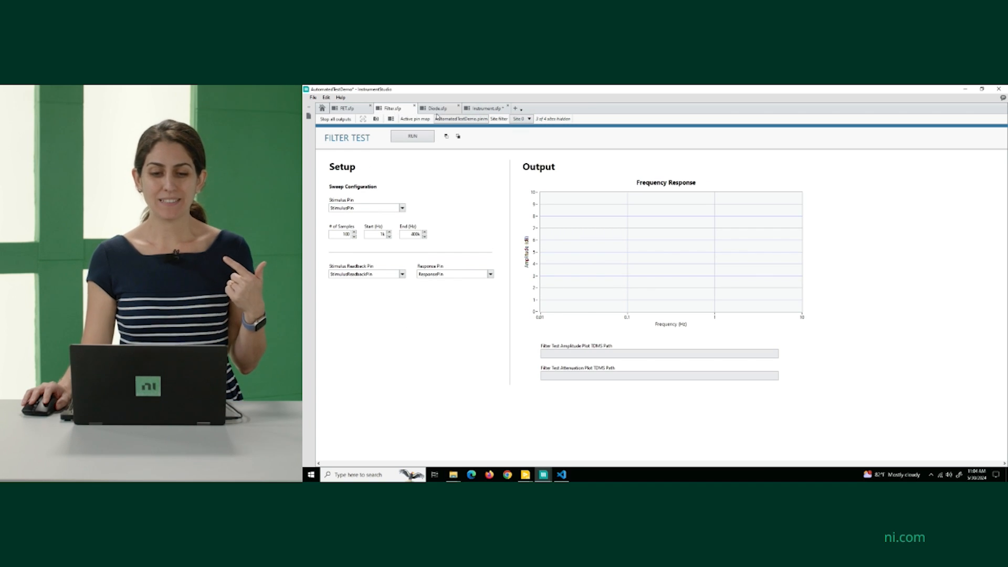
click(438, 107)
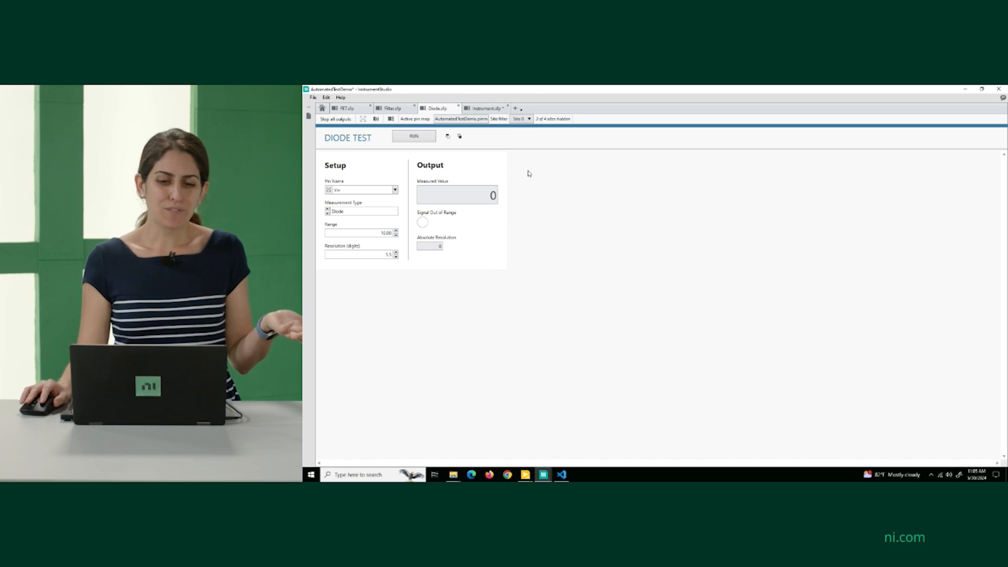
click(484, 107)
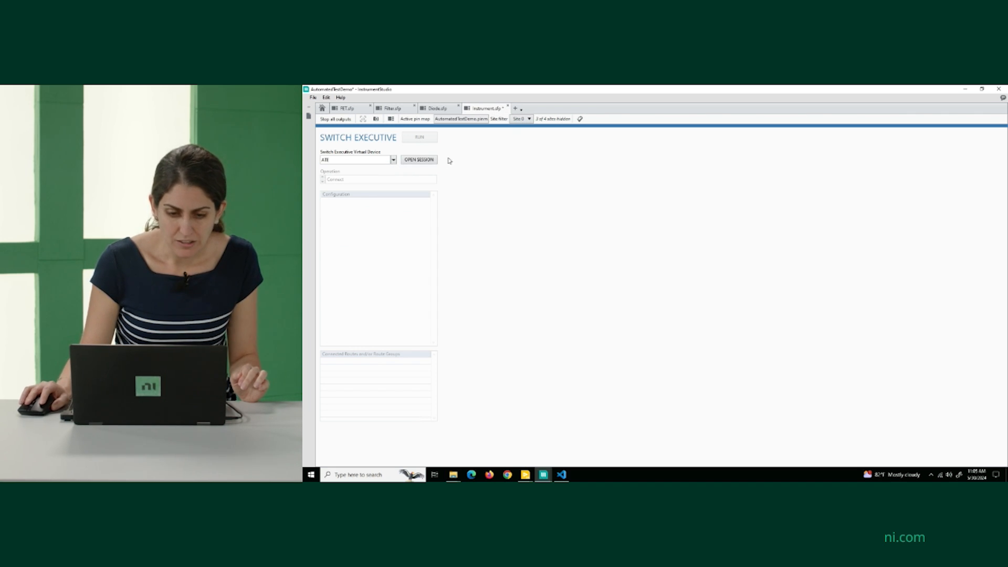
Step: Open a Switch Executive session, connect route Test_Filter_LP_UUT0, and return to Filter.sfp
click(418, 160)
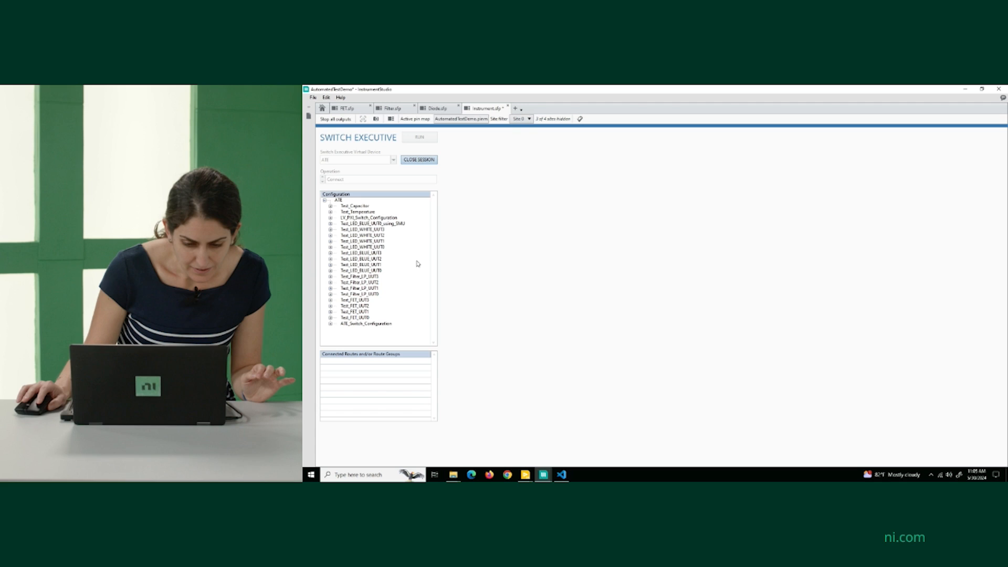
click(361, 294)
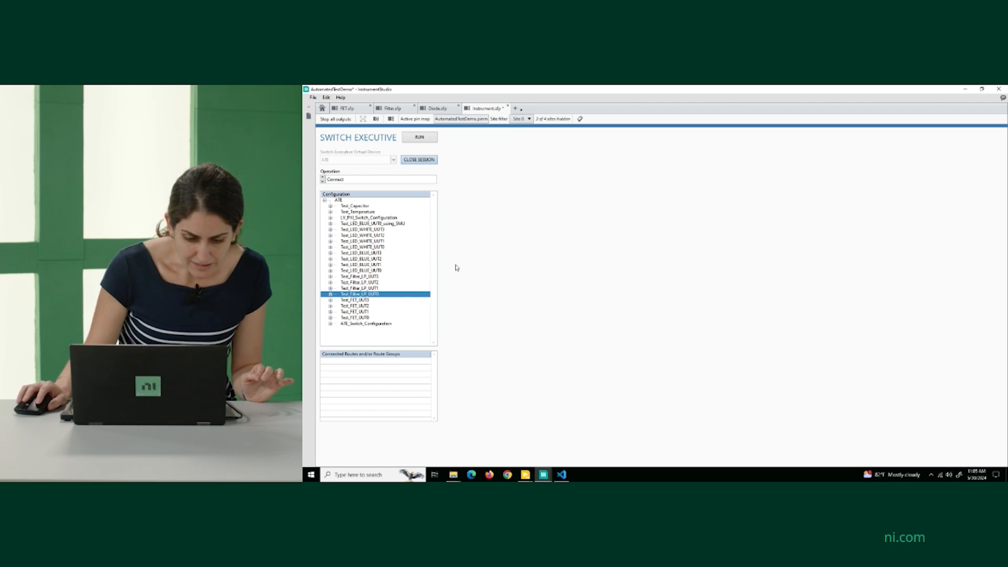
click(419, 137)
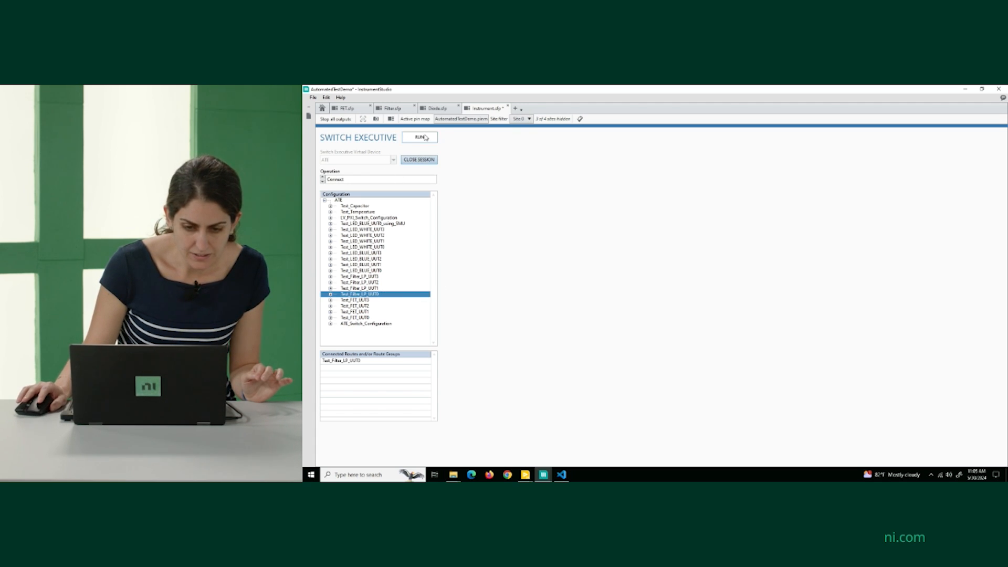
click(392, 107)
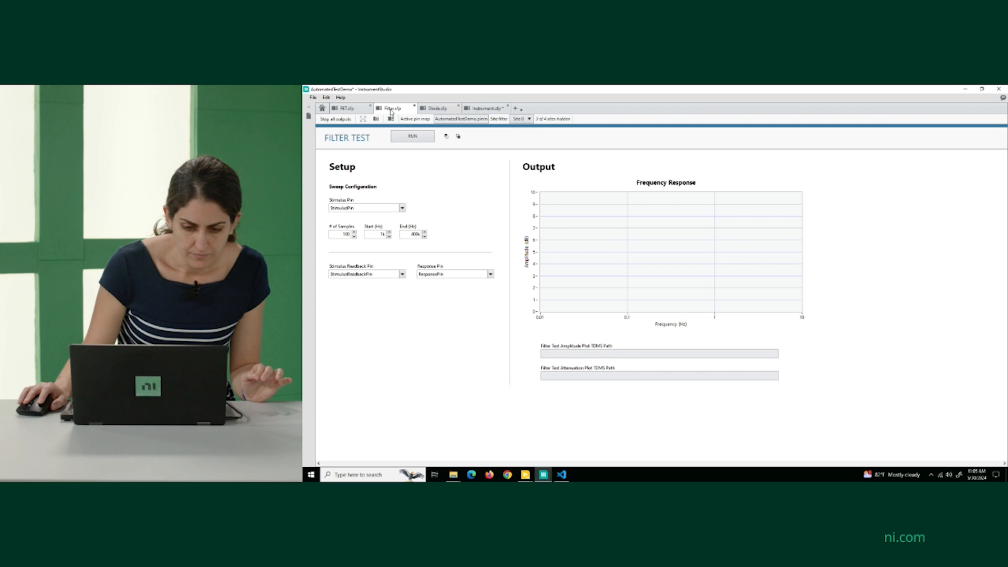
Step: Run the low-pass filter sweep until the roll-off plots, stop it, and return to Switch Executive
click(412, 136)
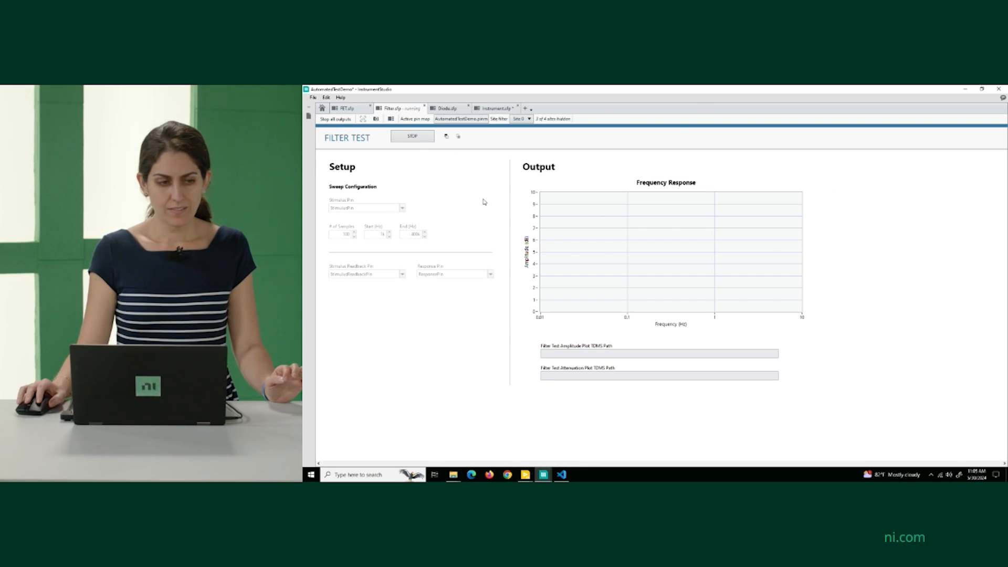
mouse_move(469, 132)
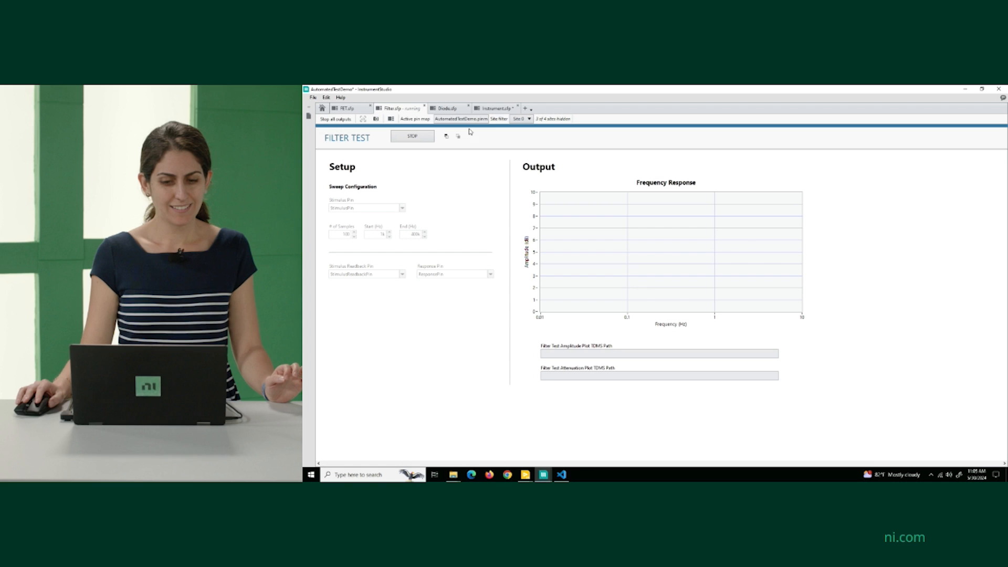
mouse_move(484, 208)
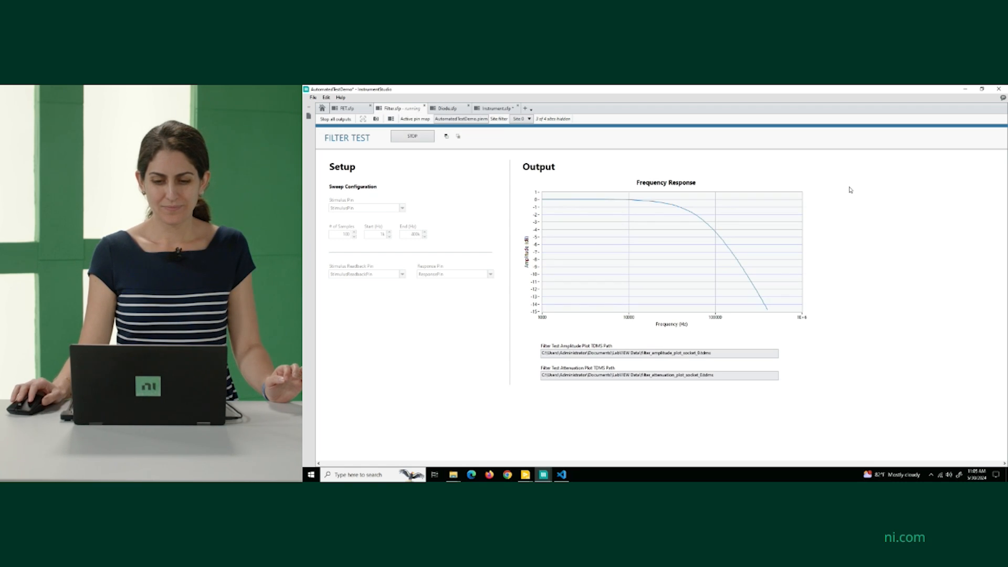
click(413, 135)
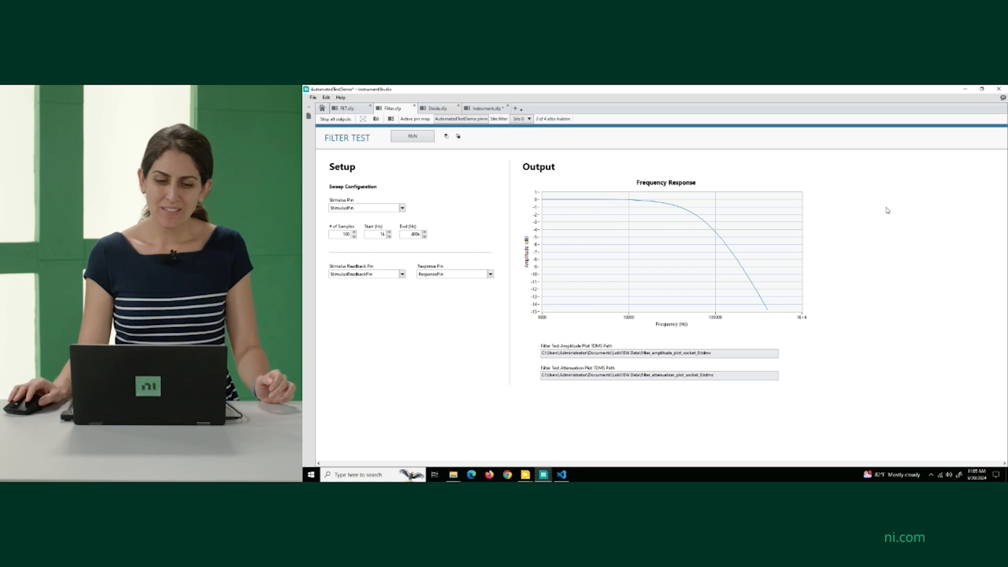
click(485, 107)
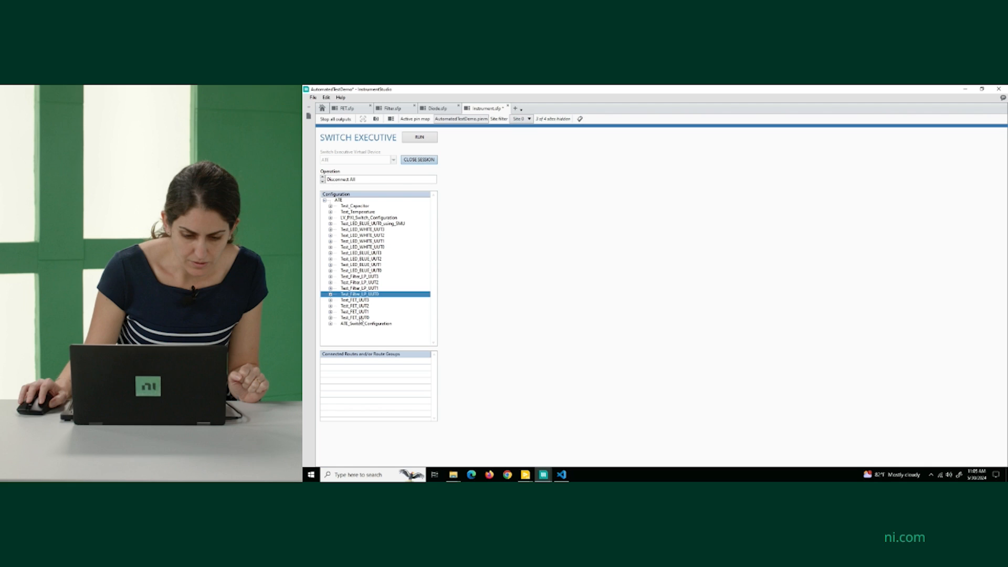
Step: Switch to the FET.sfp document showing gate and drain settings
click(357, 317)
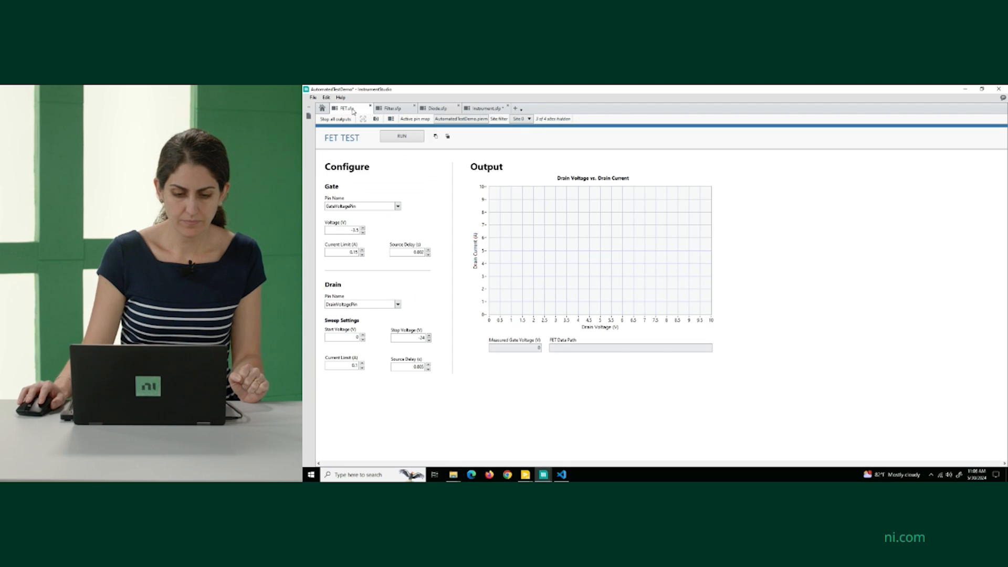
Step: Run the FET sweep to plot drain current against drain voltage
click(401, 136)
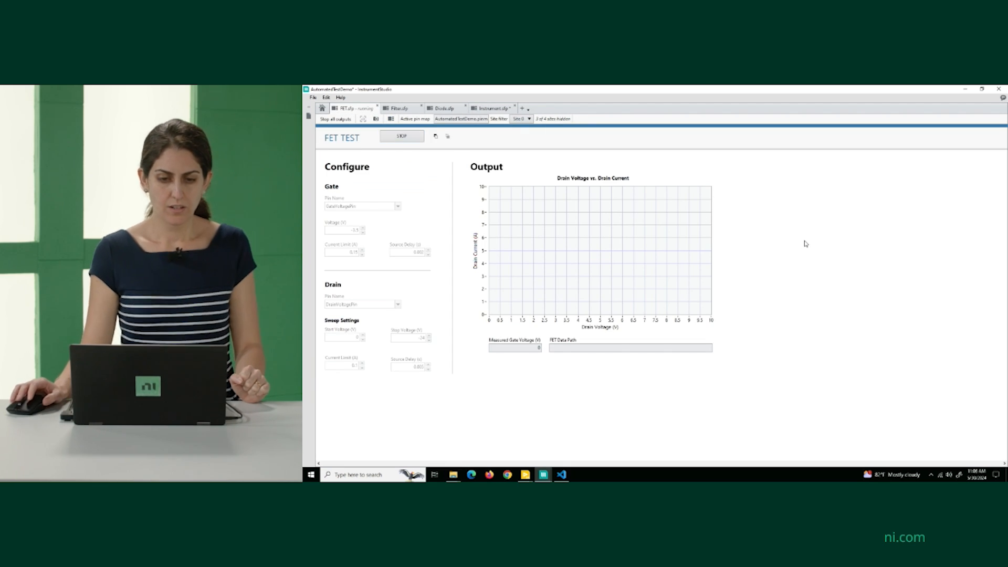
click(402, 135)
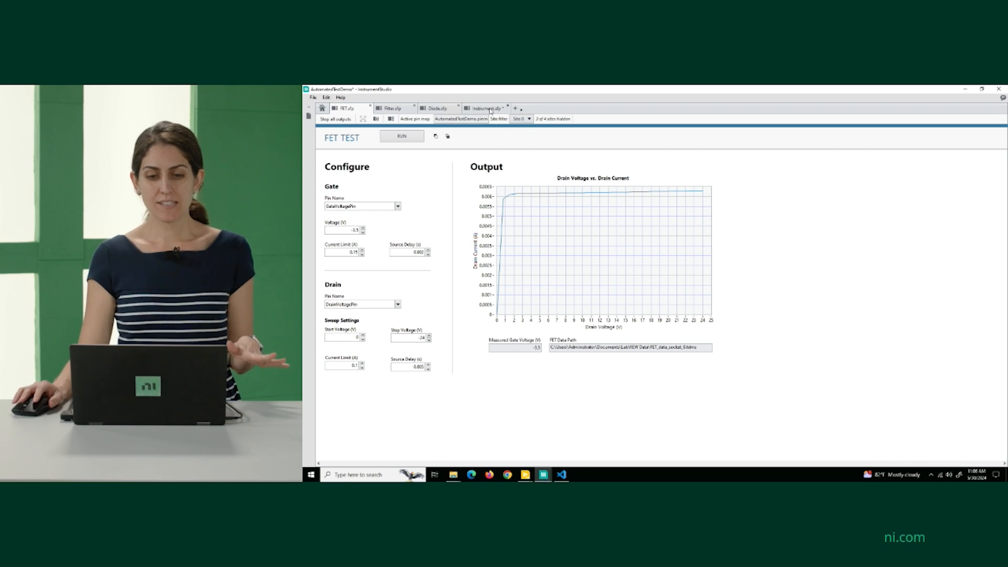
mouse_move(814, 210)
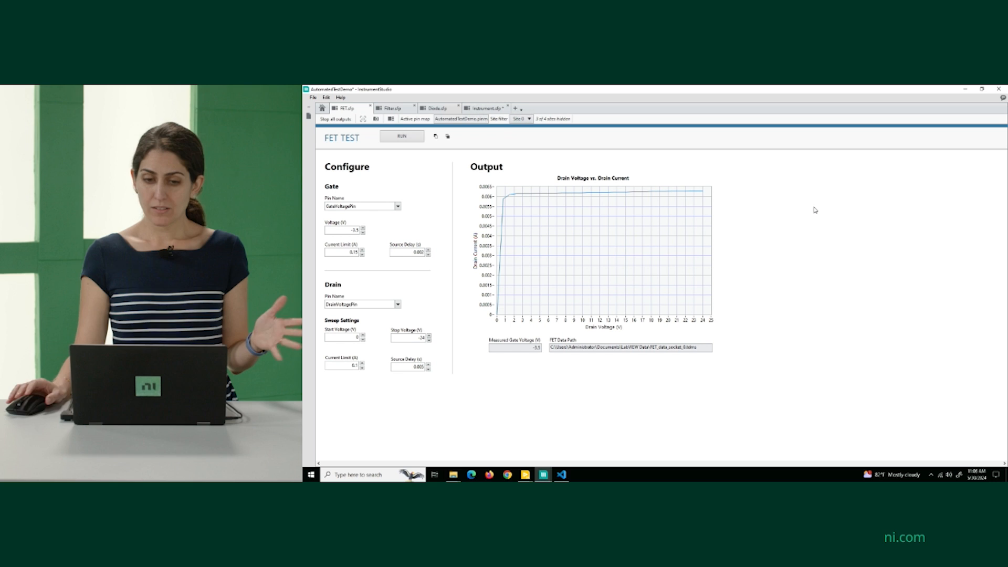